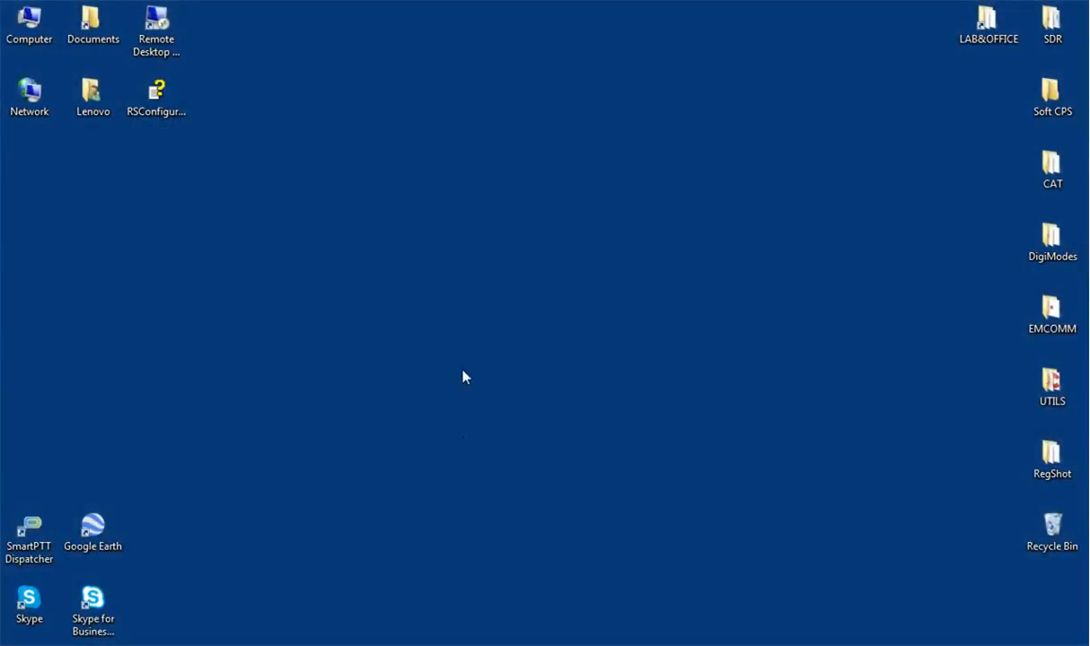
pyautogui.moveTo(466, 351)
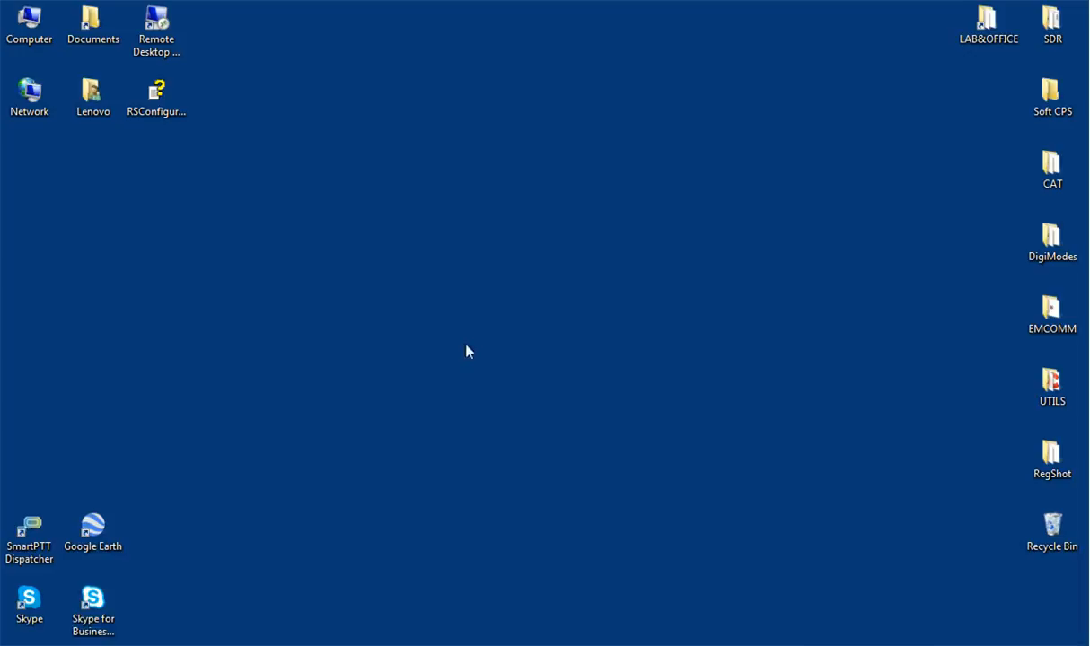
pyautogui.moveTo(485, 336)
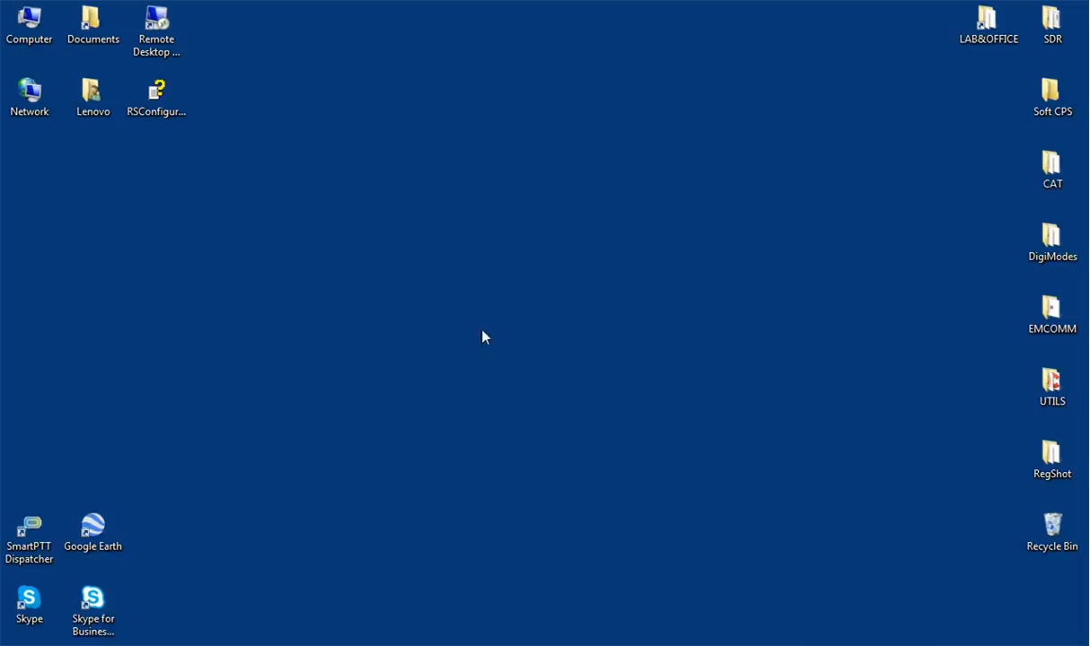
pyautogui.moveTo(483, 331)
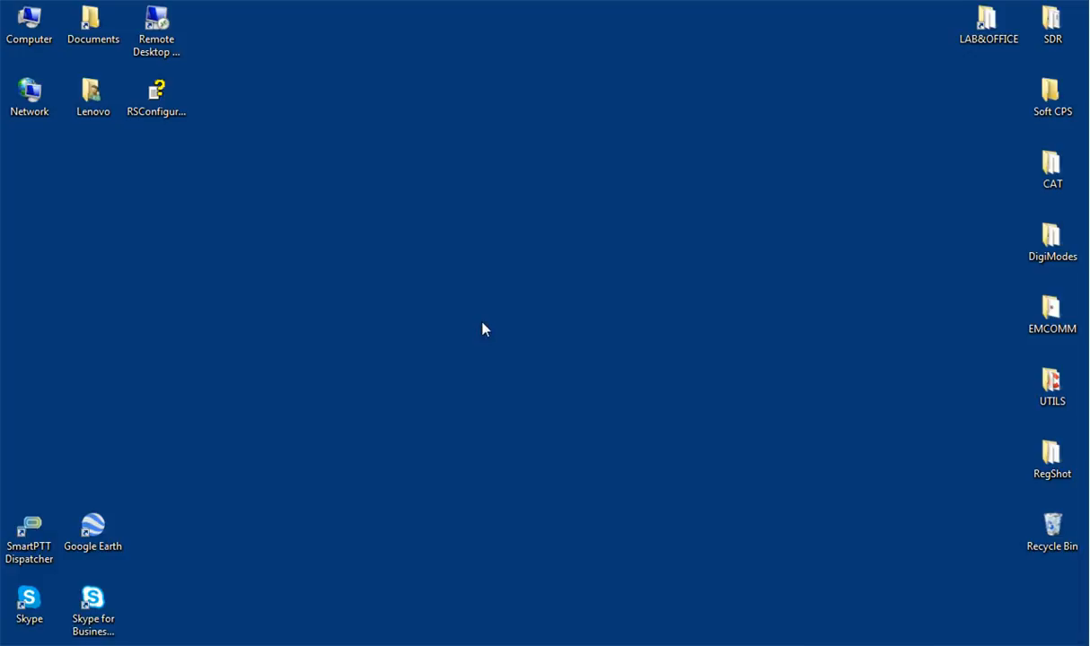
pyautogui.moveTo(463, 316)
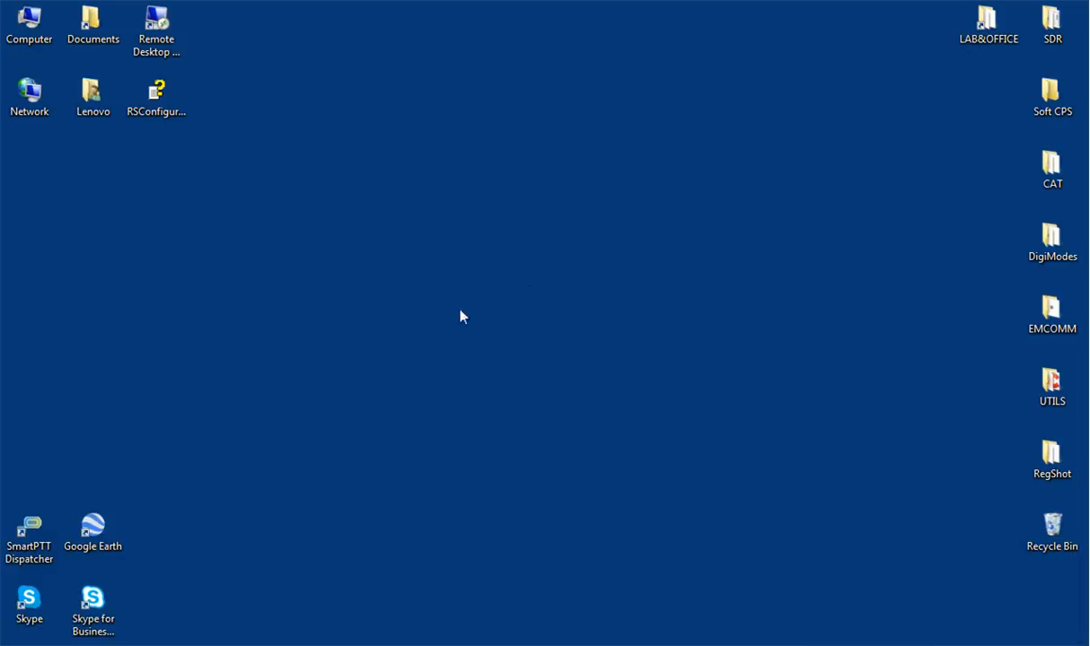
pyautogui.moveTo(449, 339)
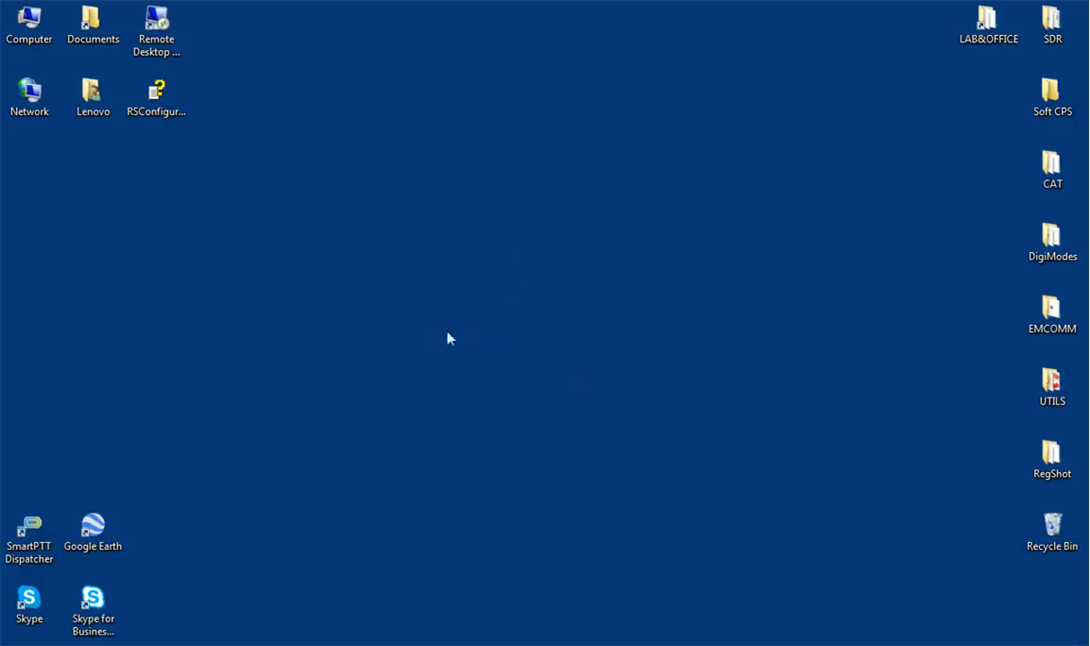
pyautogui.moveTo(373, 34)
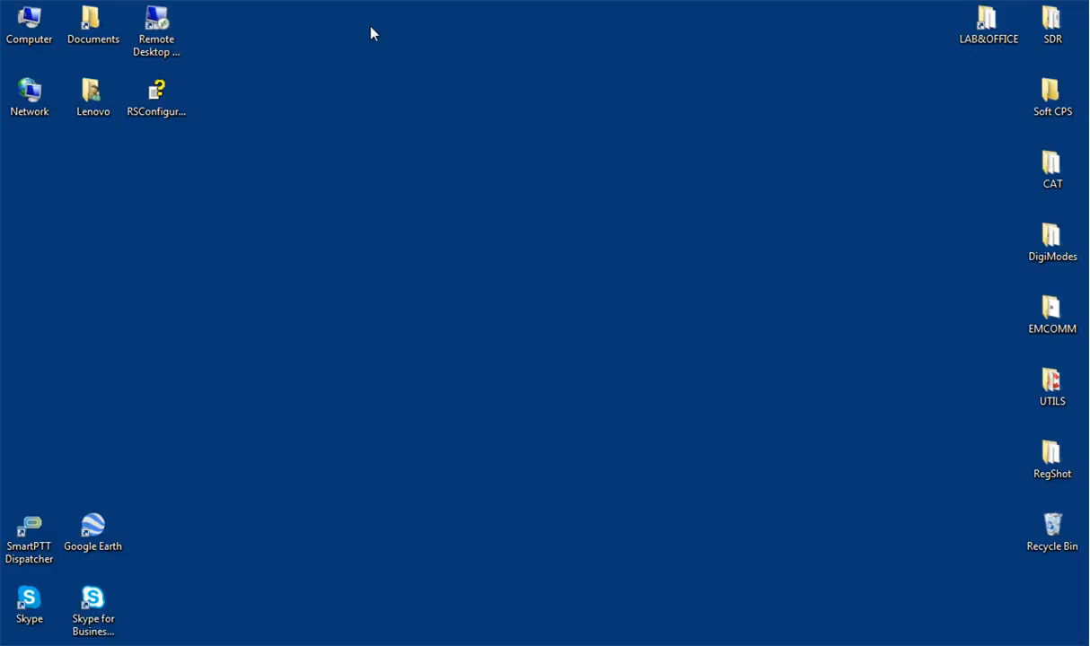
pyautogui.moveTo(466, 250)
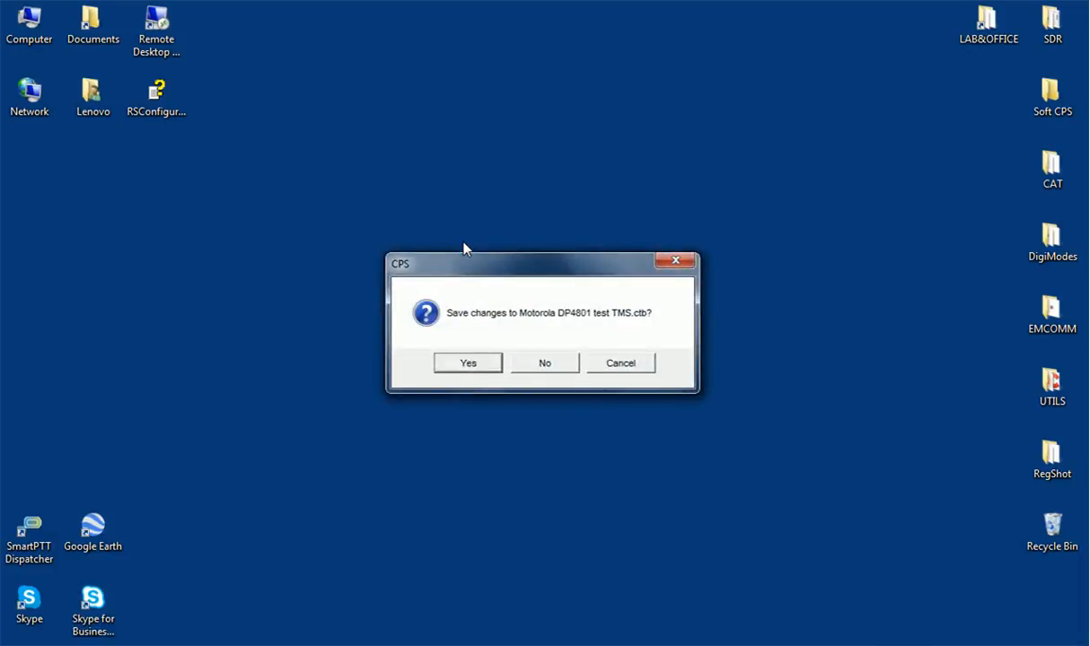
# Dismiss the save-changes prompt and read the DP4801 codeplug from the connected radio
pyautogui.click(544, 363)
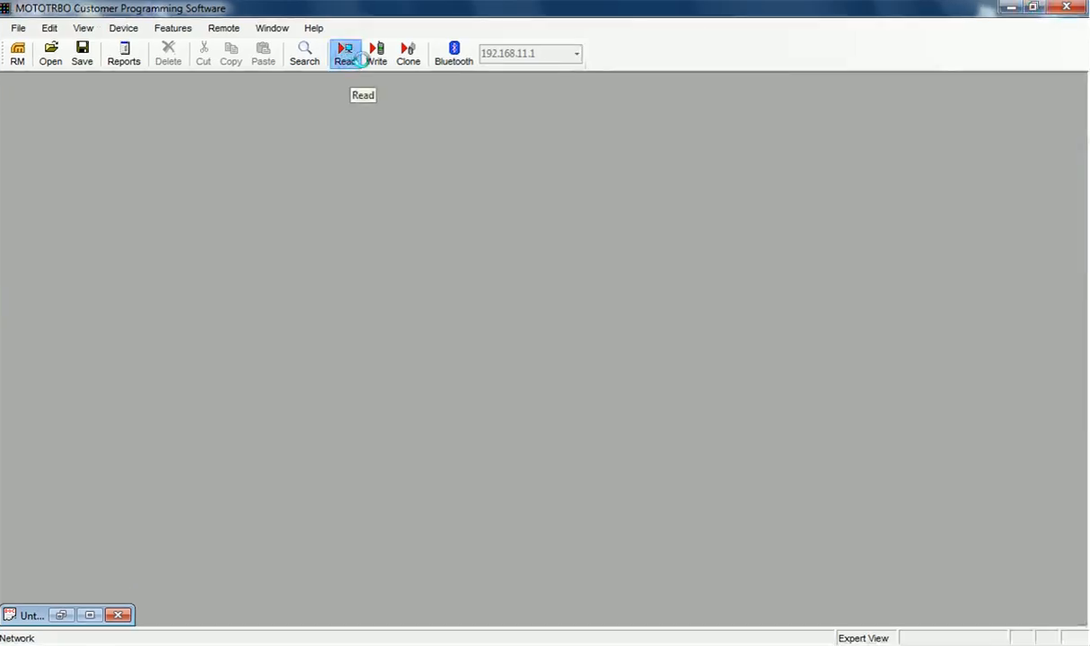
pyautogui.click(345, 51)
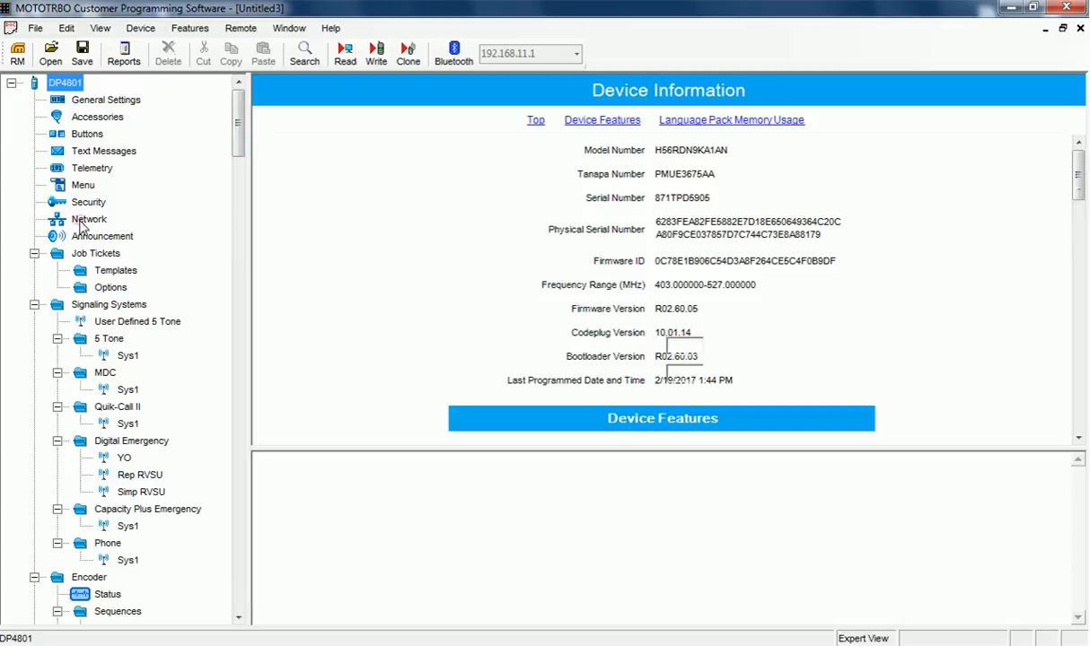
# Review the DP4801 Network settings: Max TX PDU Size, Forward to PC Disabled, TMS UDP Port 4007
pyautogui.click(88, 219)
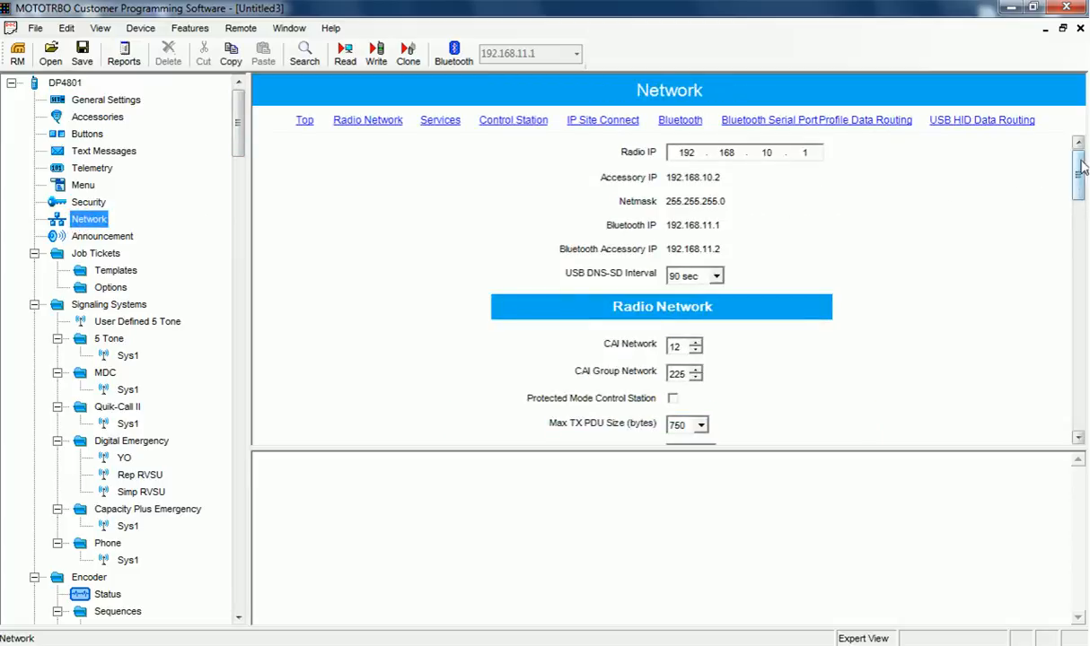
pyautogui.scroll(-3)
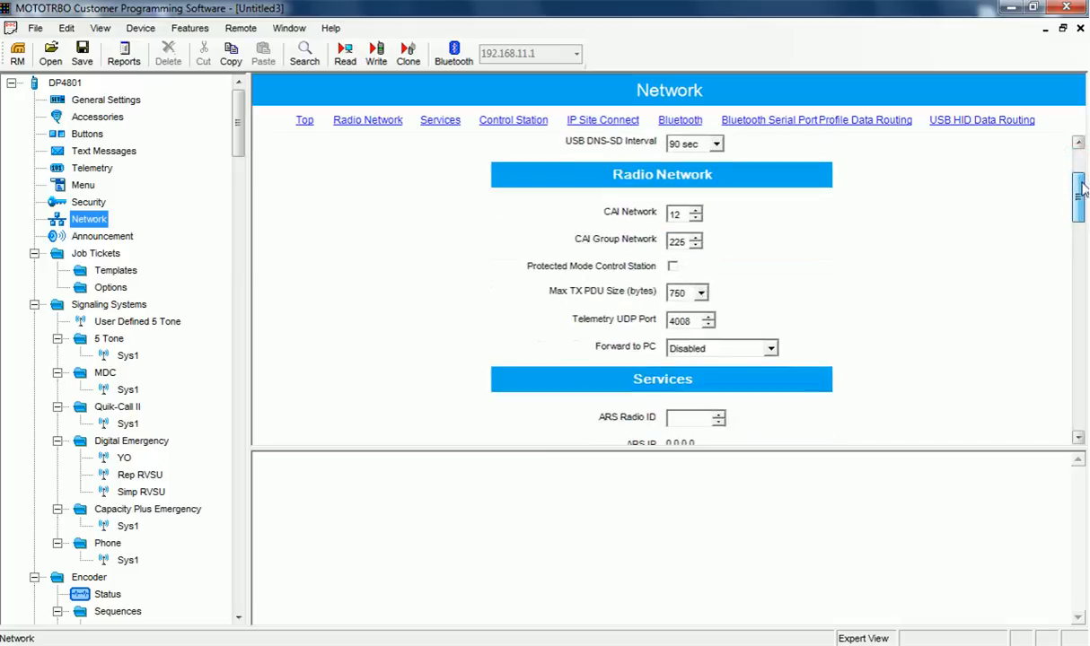
pyautogui.scroll(-3)
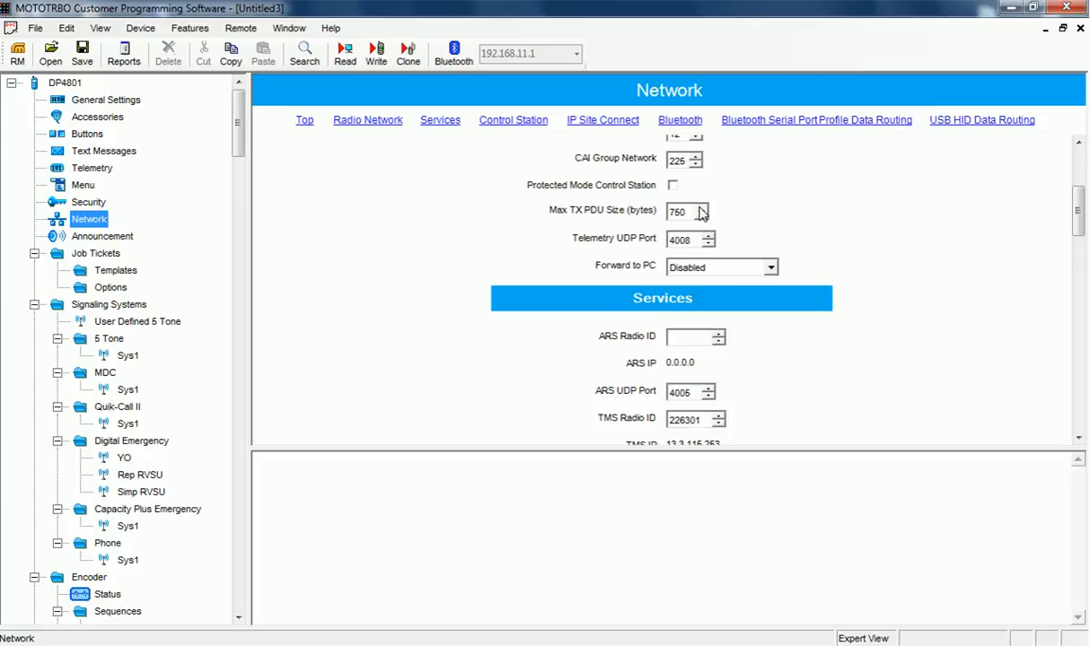
pyautogui.click(708, 212)
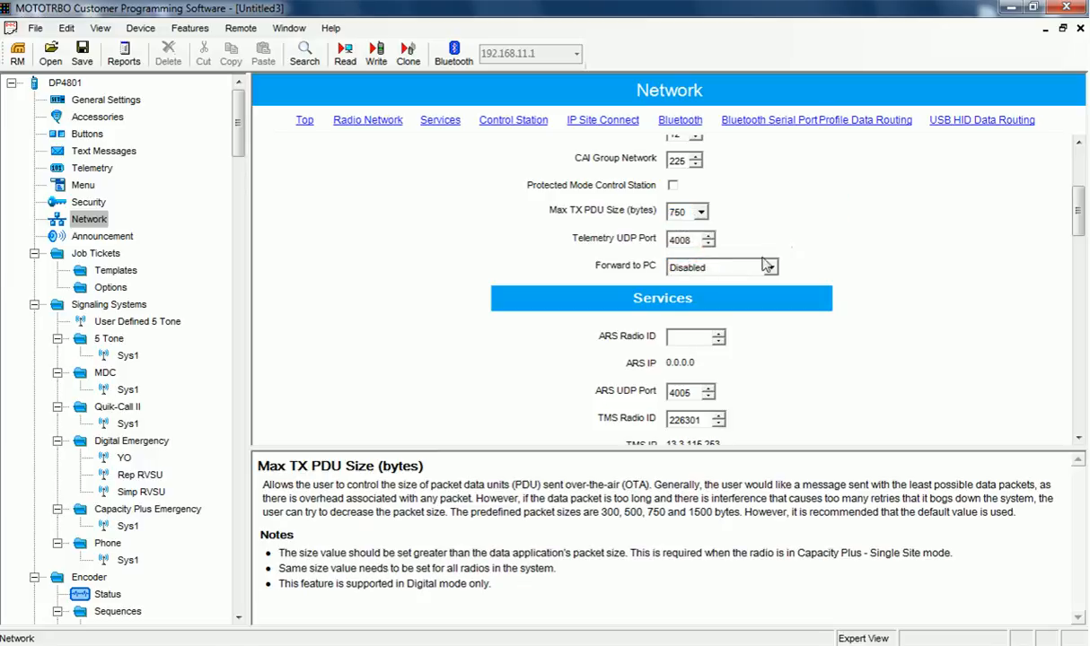
pyautogui.click(770, 266)
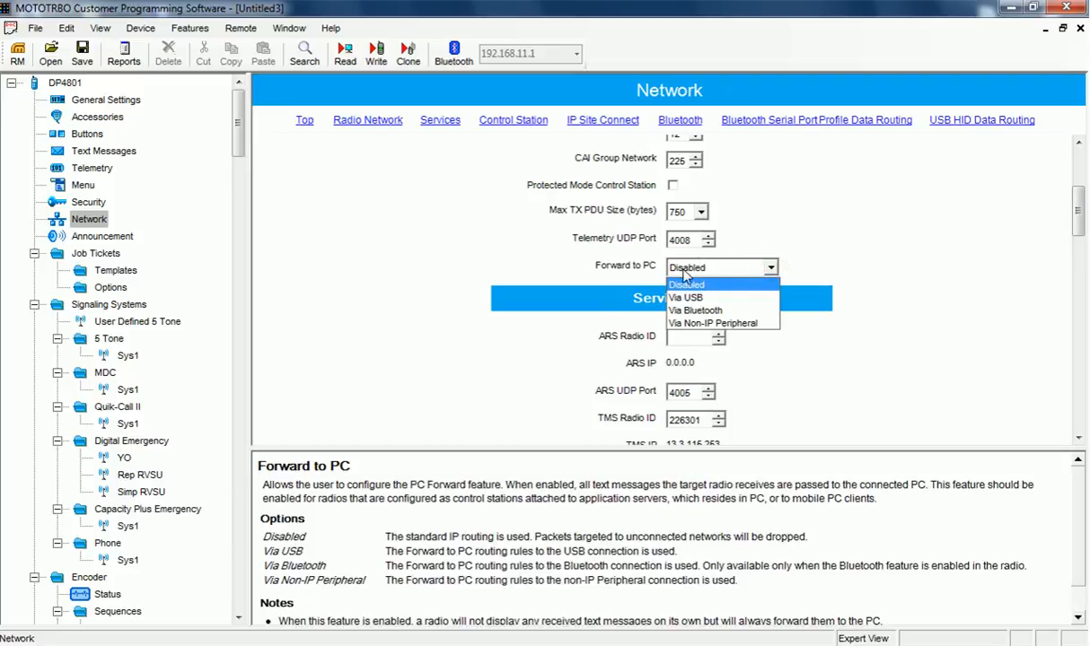
pyautogui.click(687, 284)
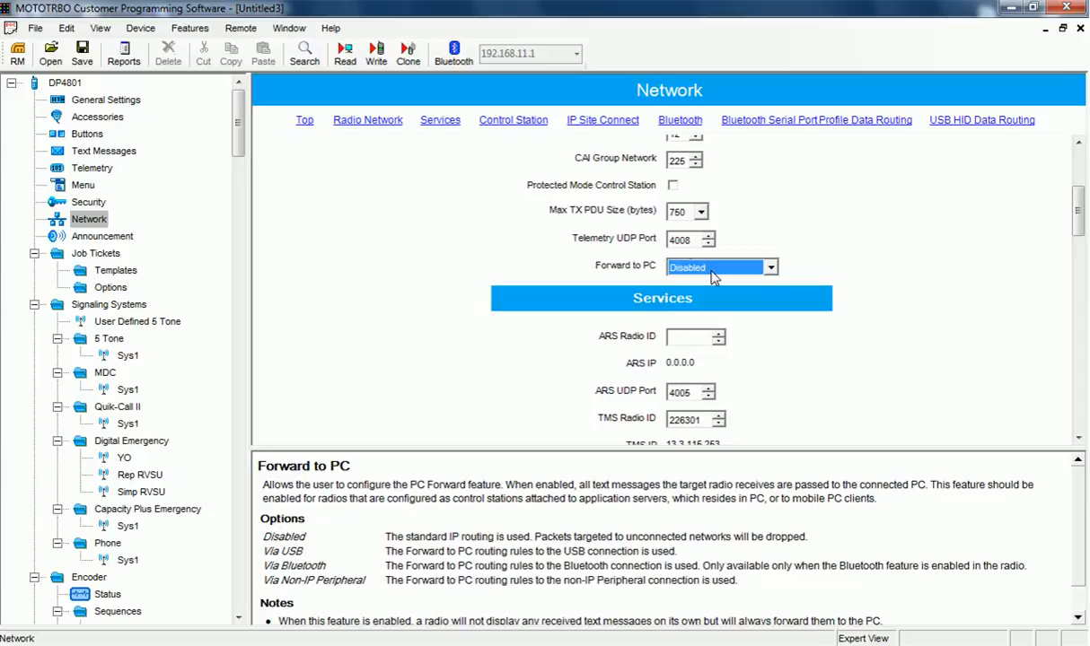
pyautogui.scroll(-3)
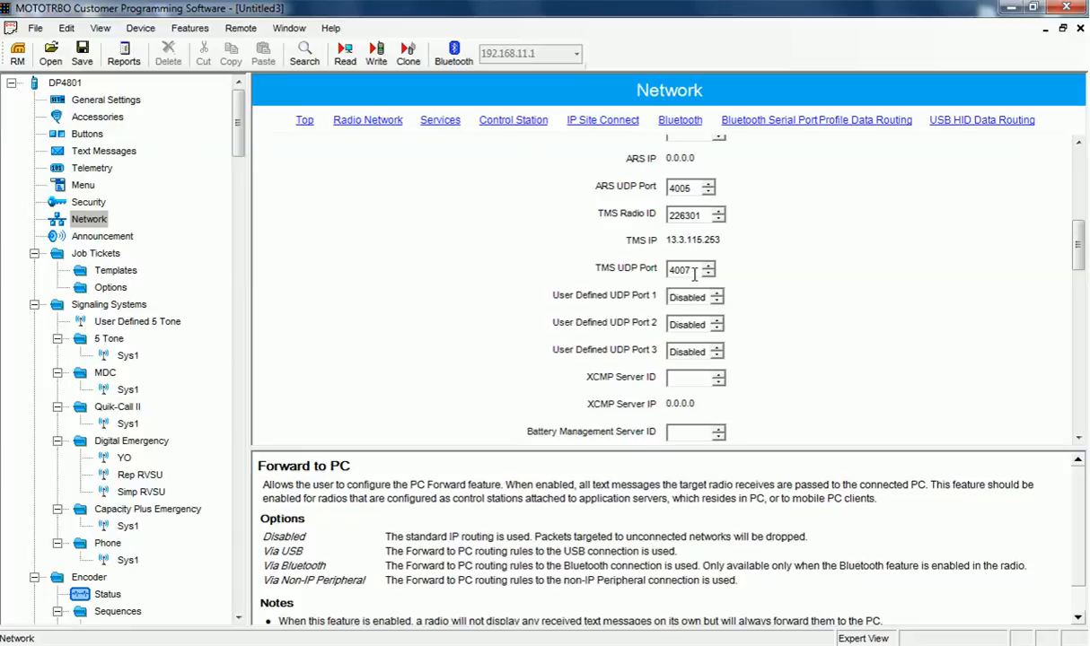
pyautogui.click(687, 270)
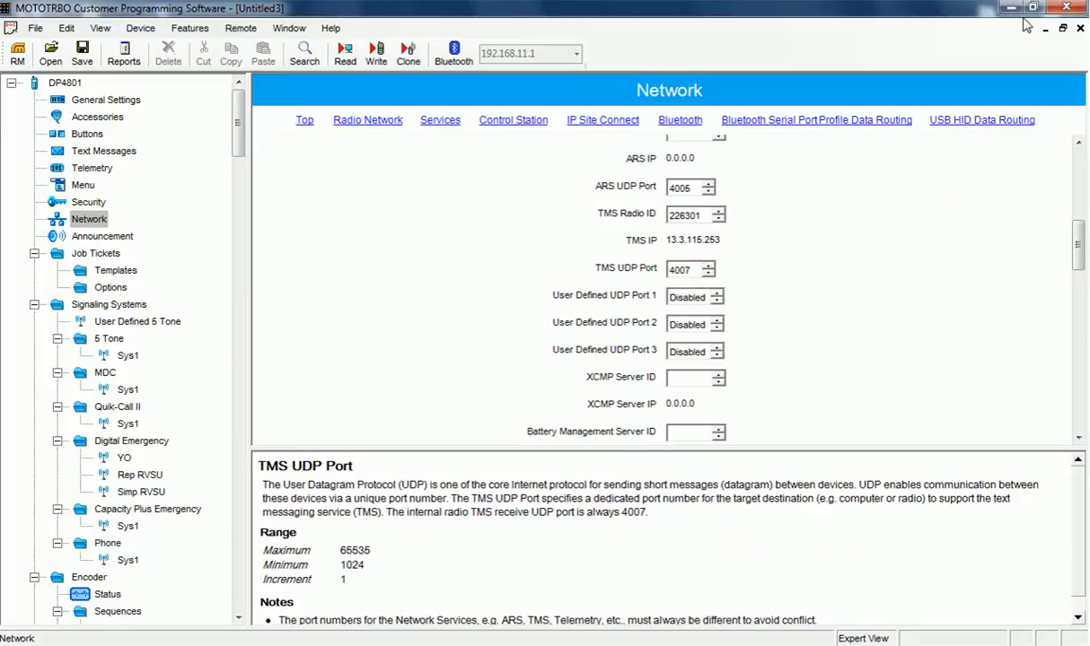
pyautogui.moveTo(1012, 9)
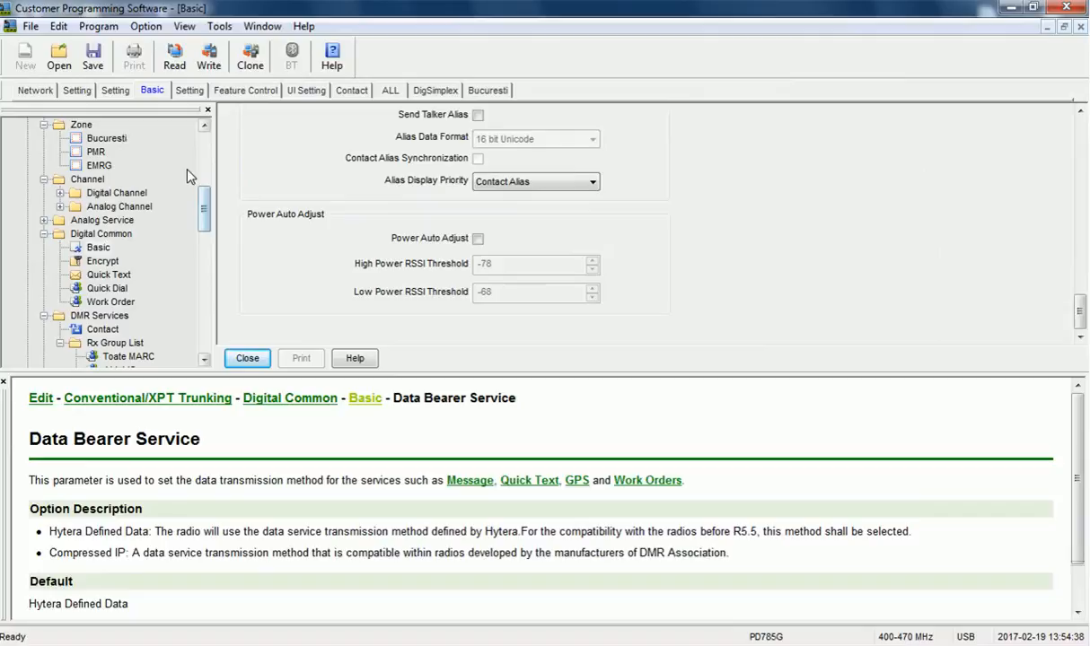
pyautogui.moveTo(174, 54)
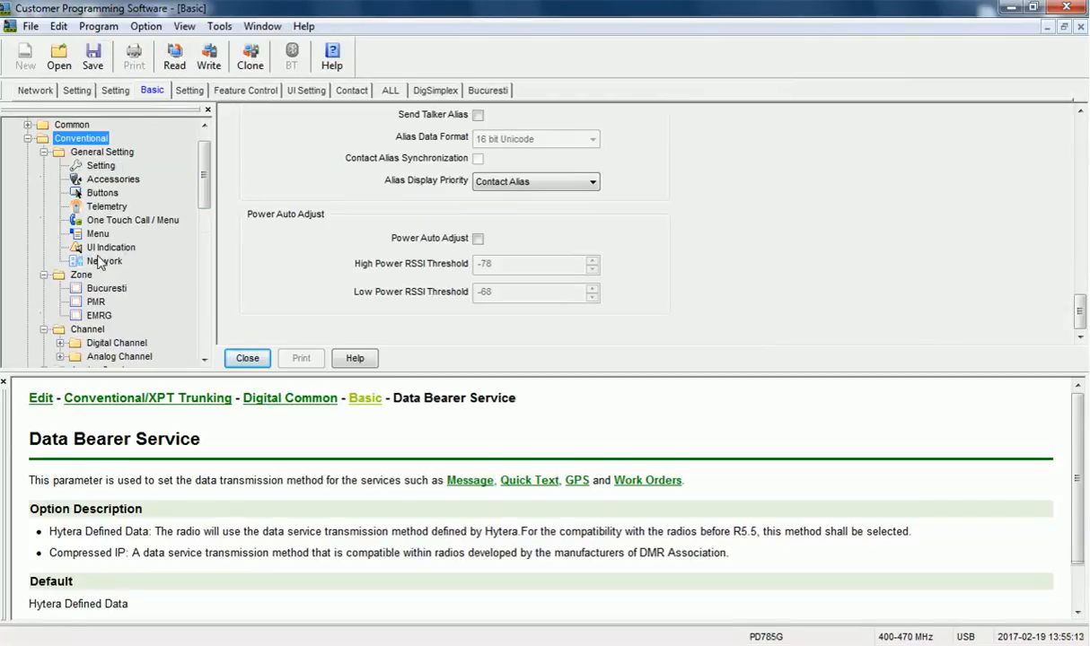
# Change the PD785G's Radio to Radio Network Subnet from 13 to 12
pyautogui.click(105, 261)
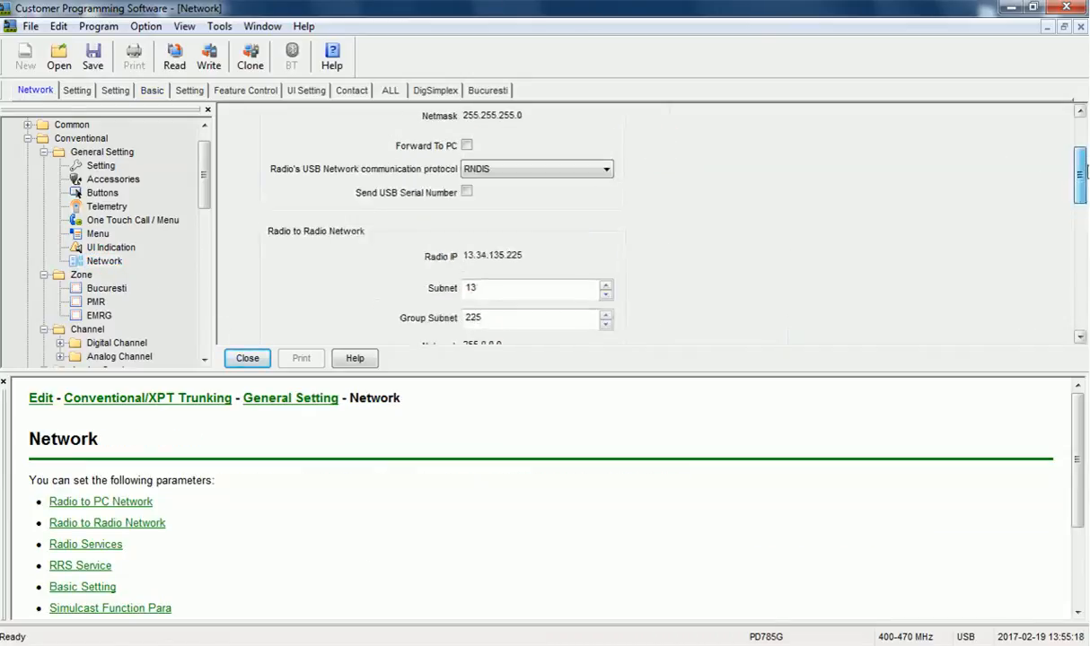
pyautogui.scroll(-3)
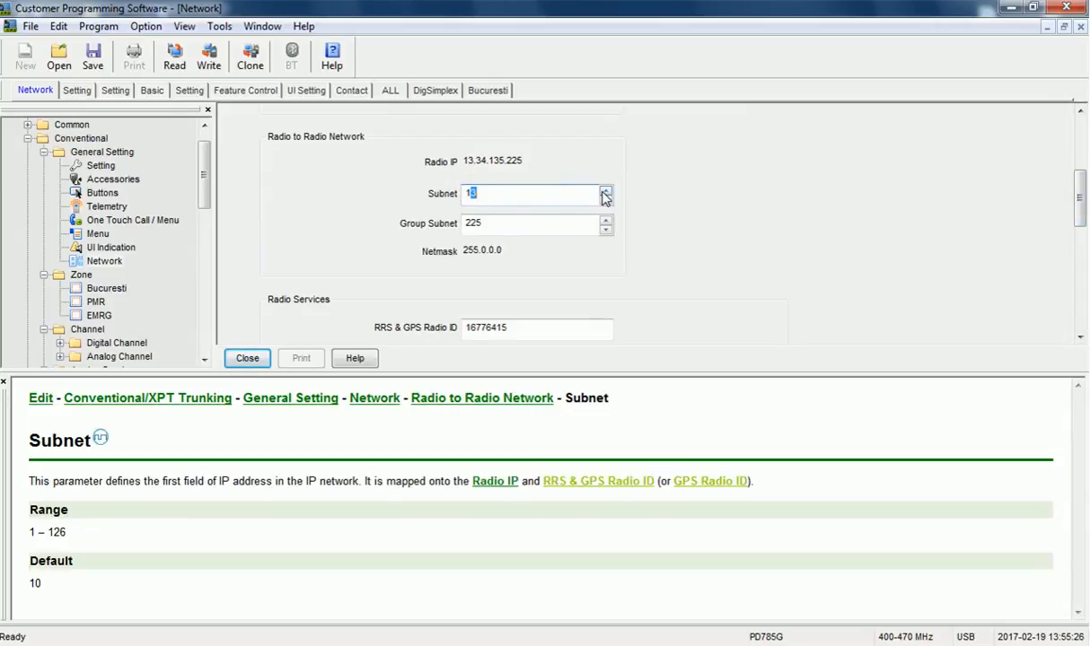
pyautogui.moveTo(661, 173)
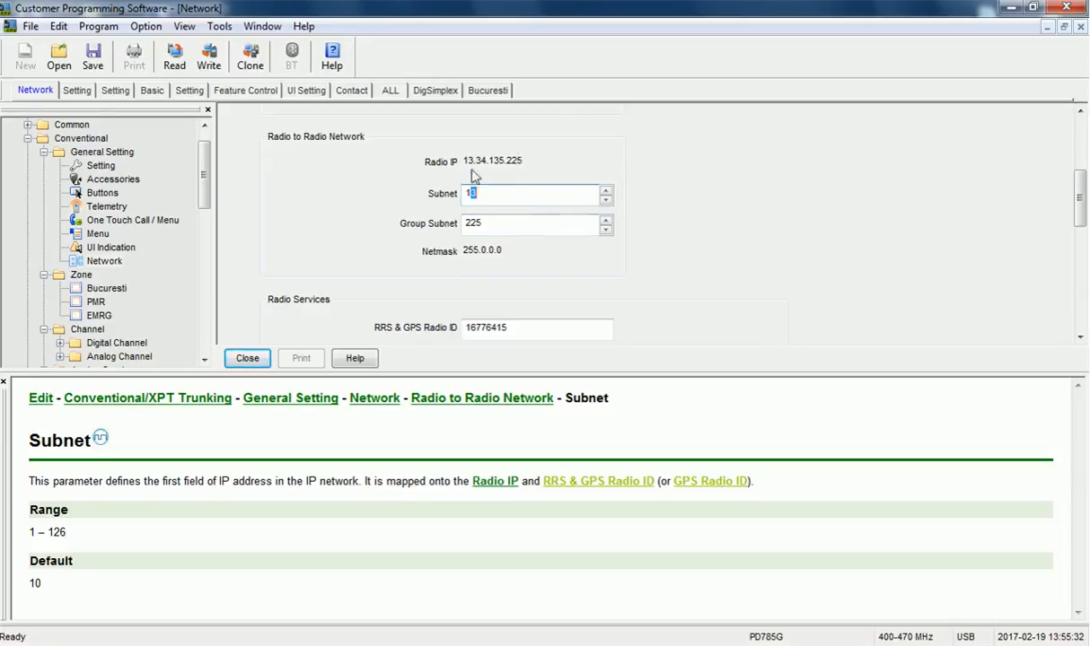
pyautogui.moveTo(607, 198)
pyautogui.write('12')
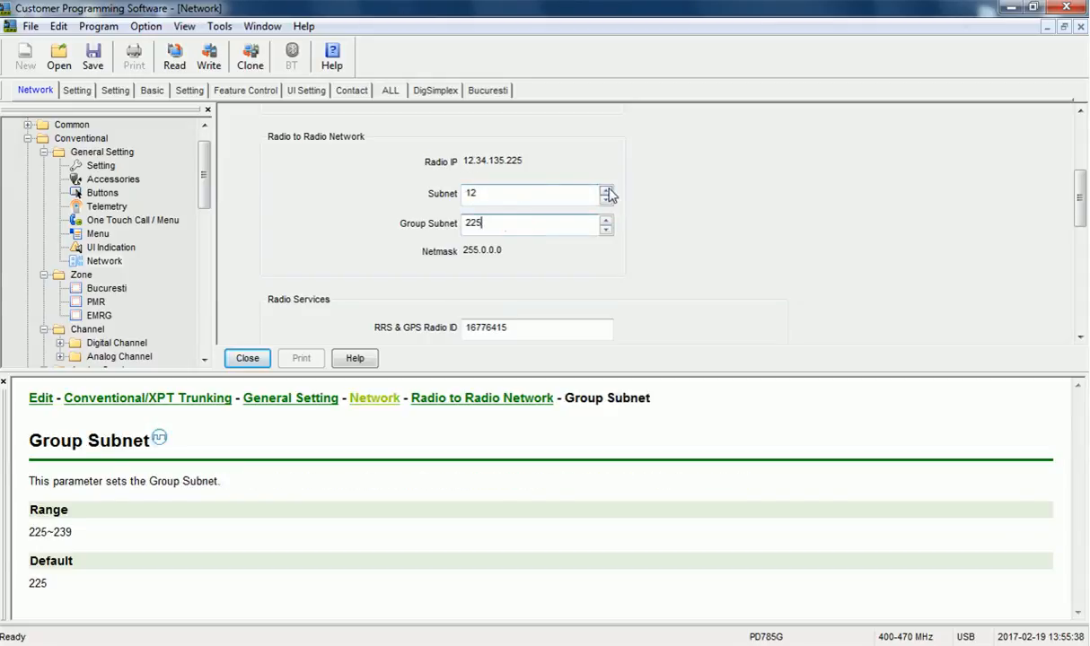
pyautogui.click(606, 189)
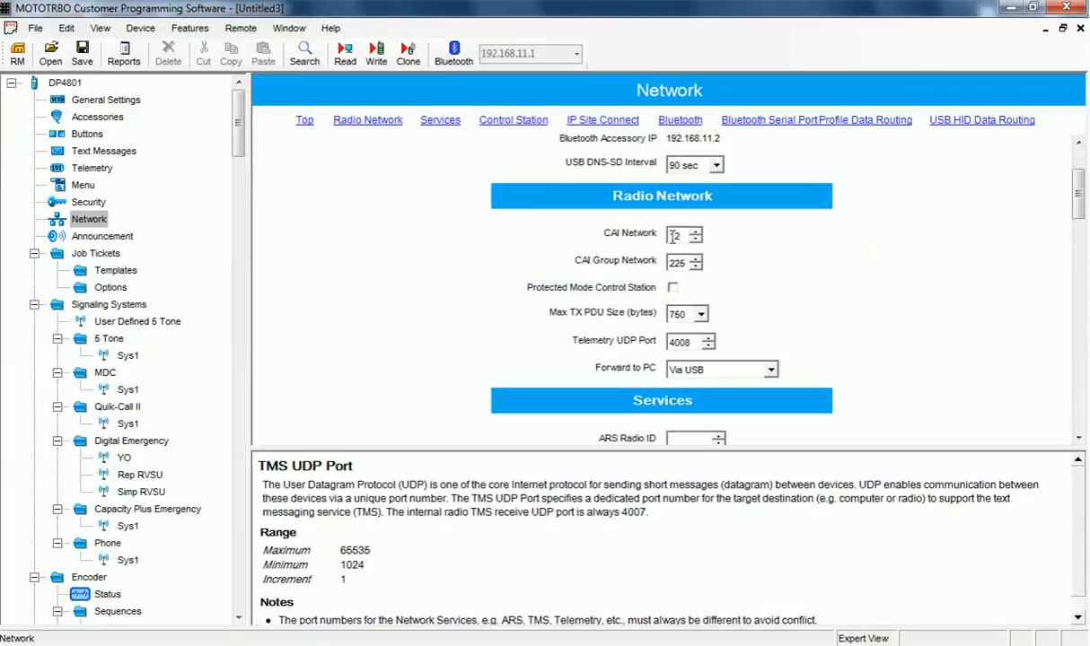
pyautogui.click(678, 234)
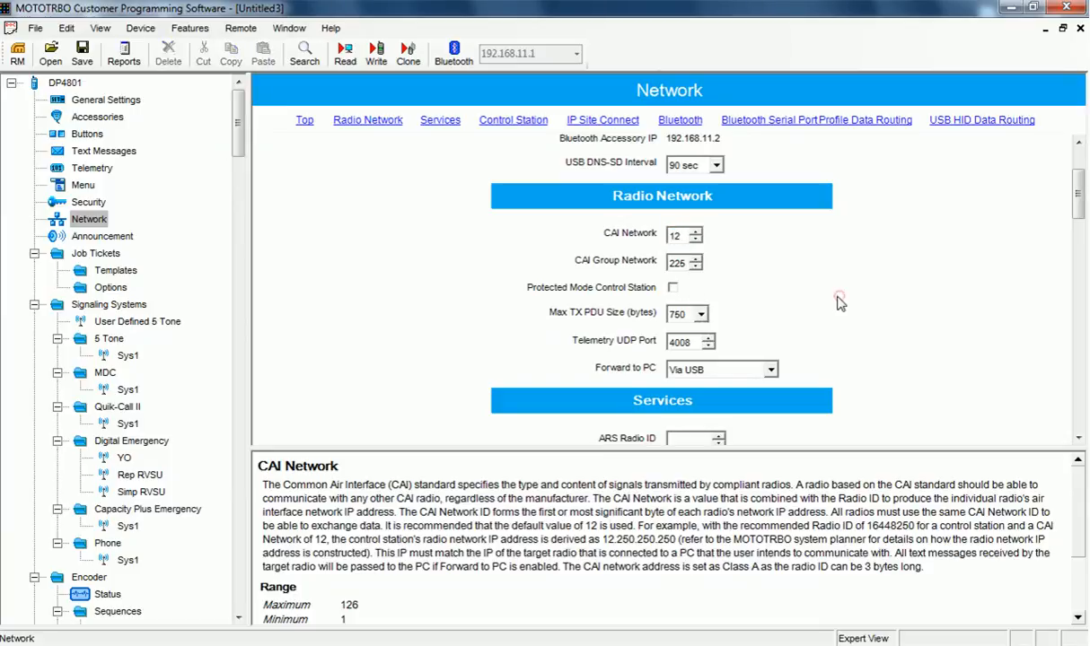
pyautogui.scroll(-3)
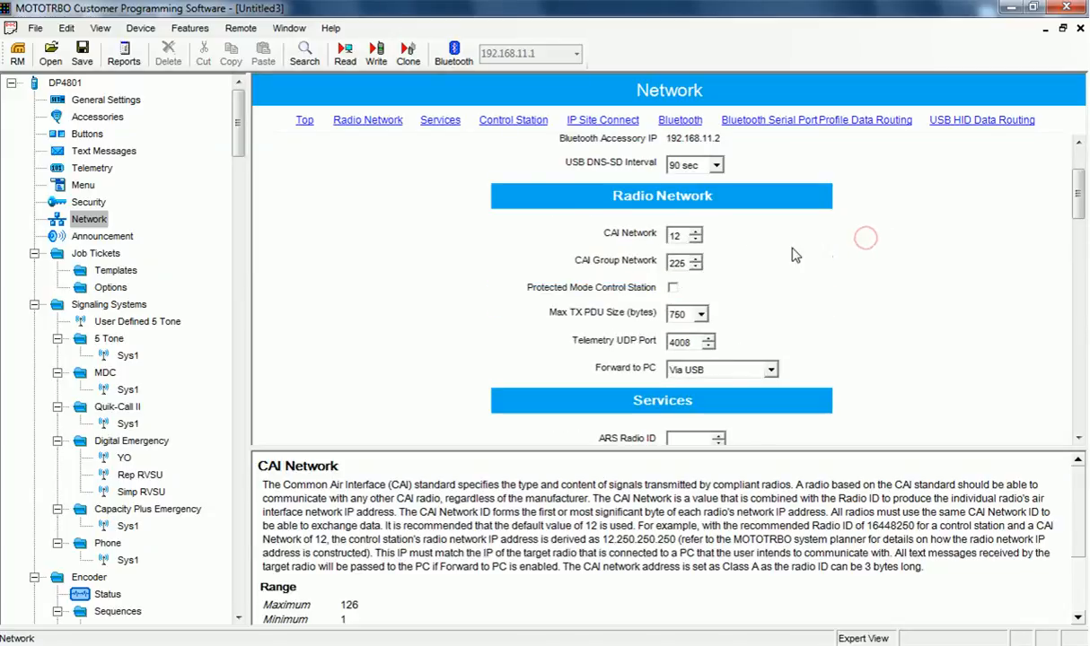
pyautogui.click(697, 240)
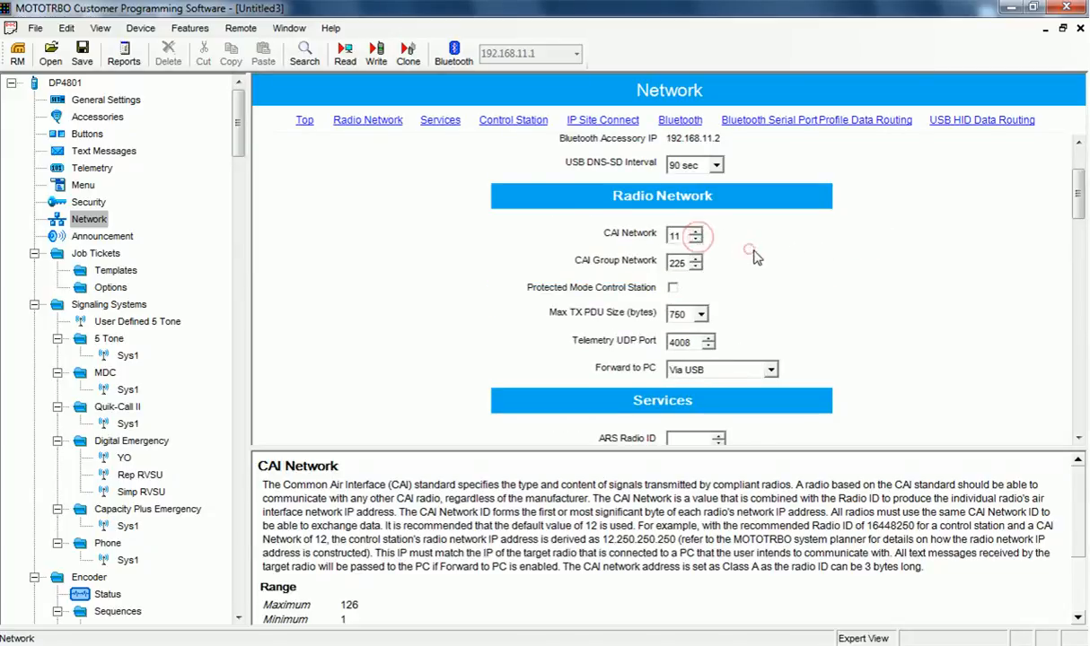
pyautogui.scroll(-3)
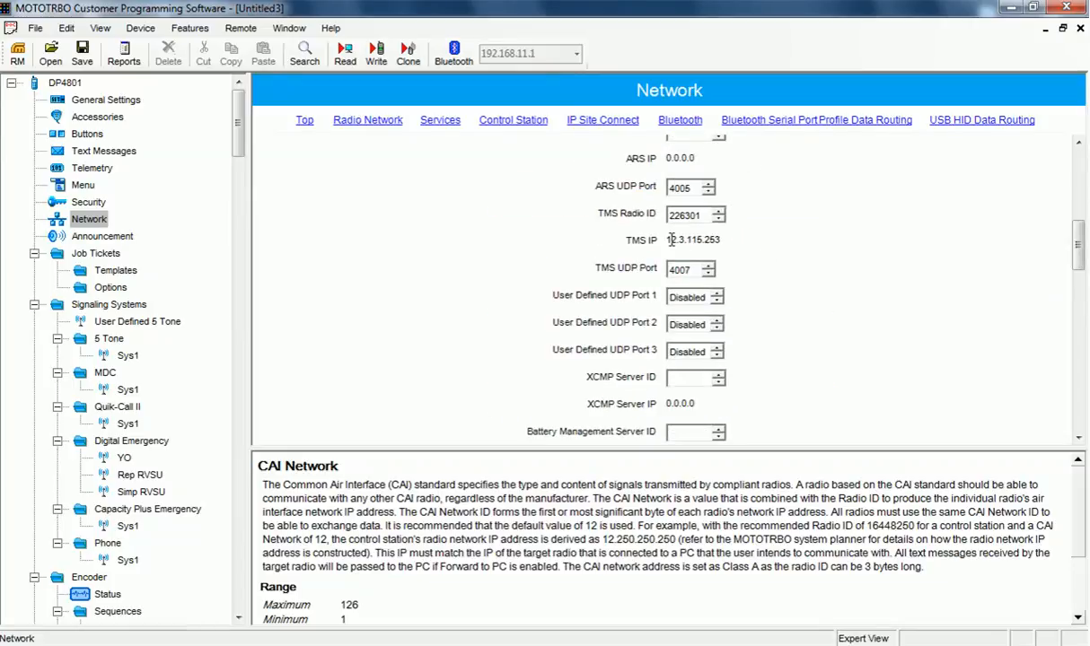
pyautogui.click(696, 240)
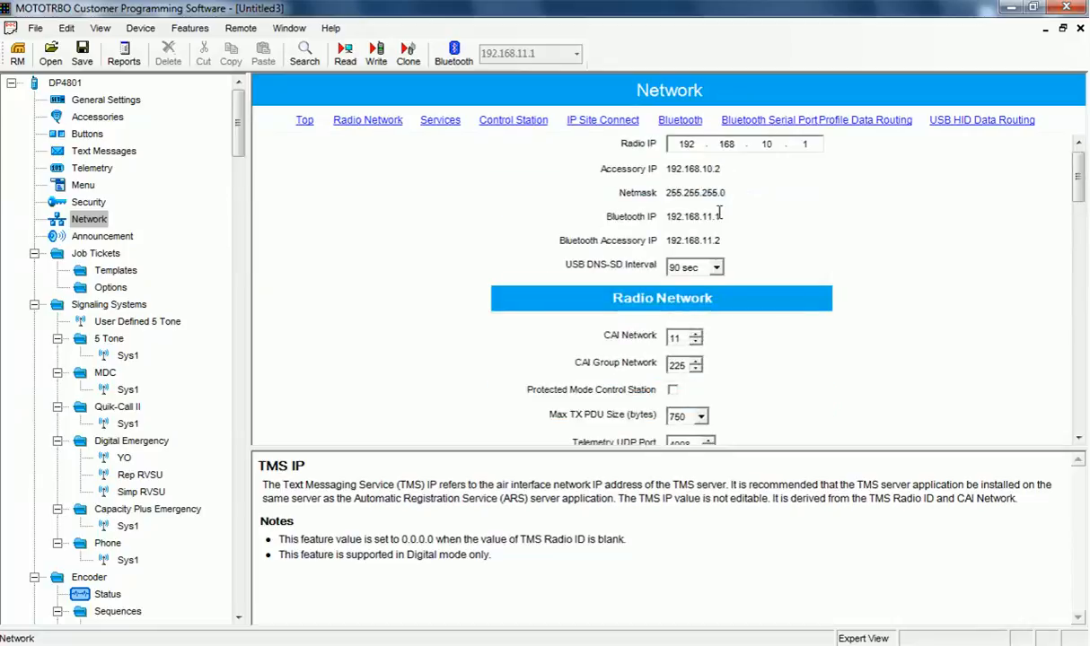
pyautogui.click(697, 333)
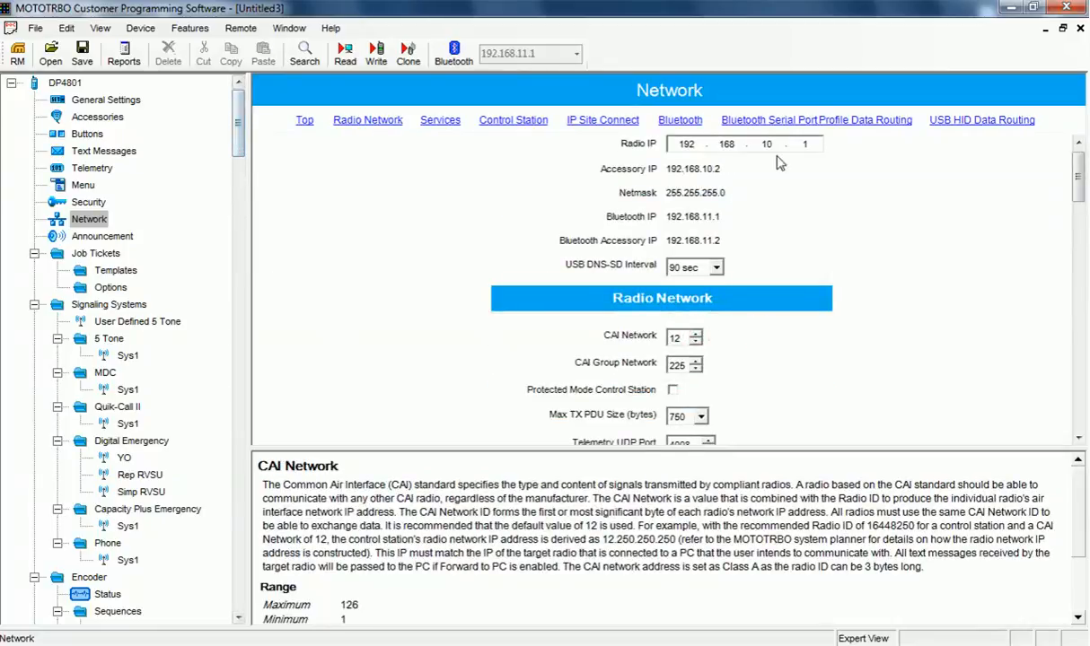
pyautogui.moveTo(929, 220)
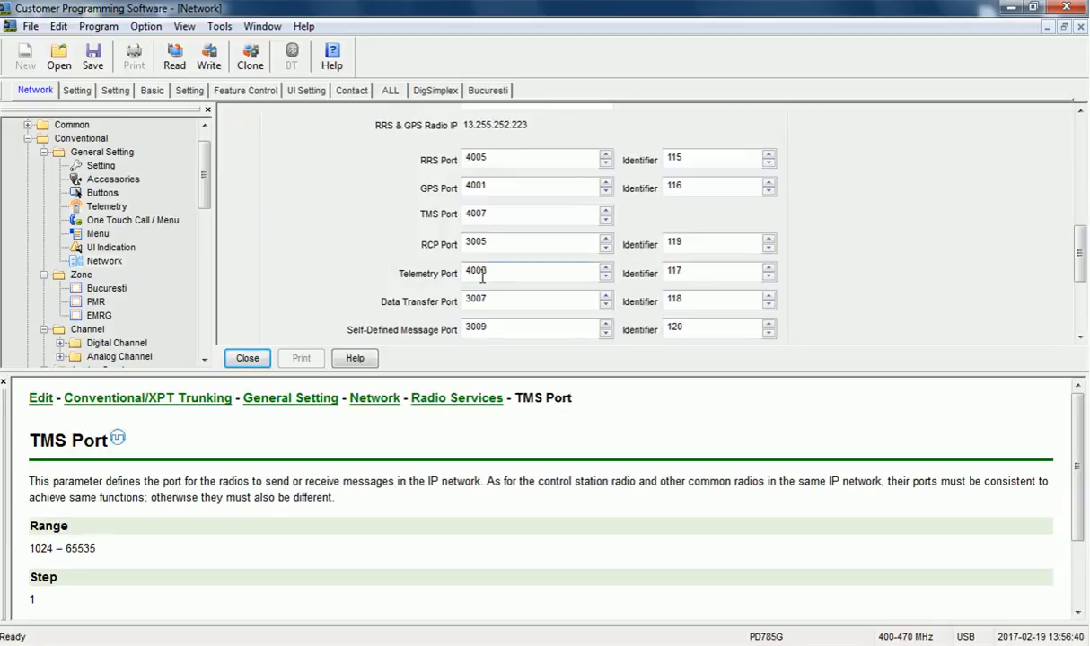
# Check the PD785G's Telemetry Port and GPS Port (4001) fields
pyautogui.click(534, 272)
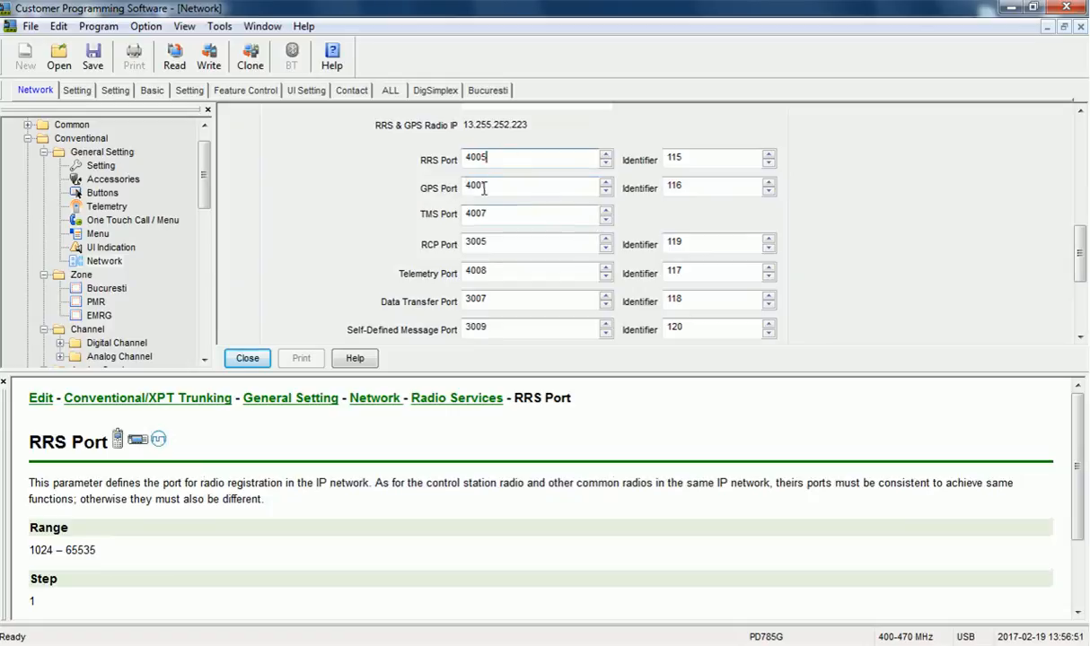
pyautogui.click(530, 187)
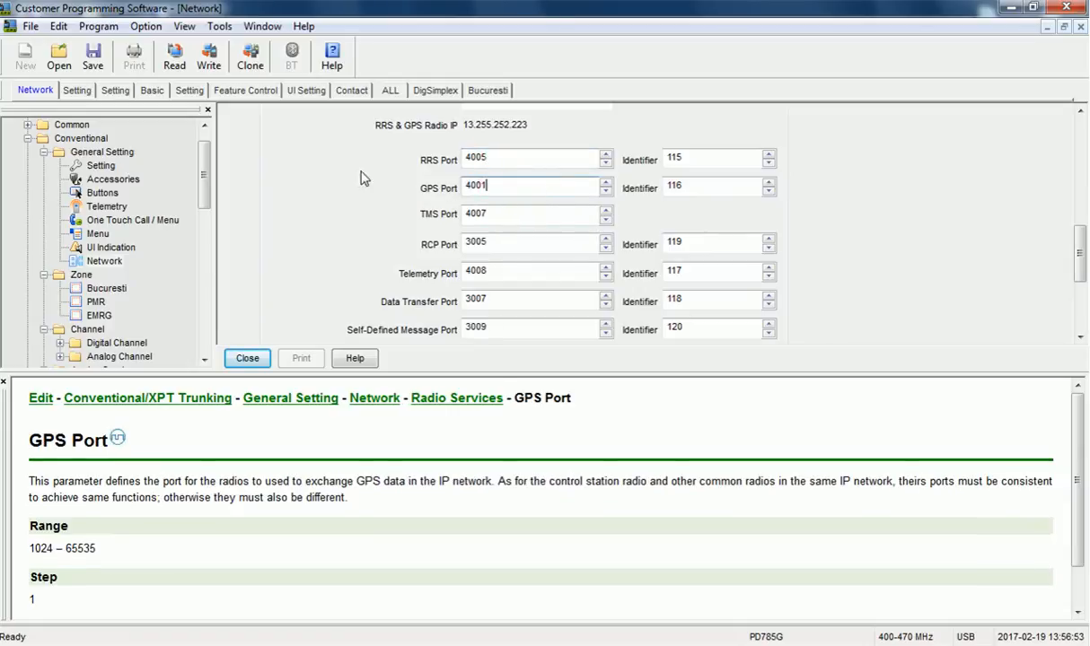
pyautogui.moveTo(207, 171)
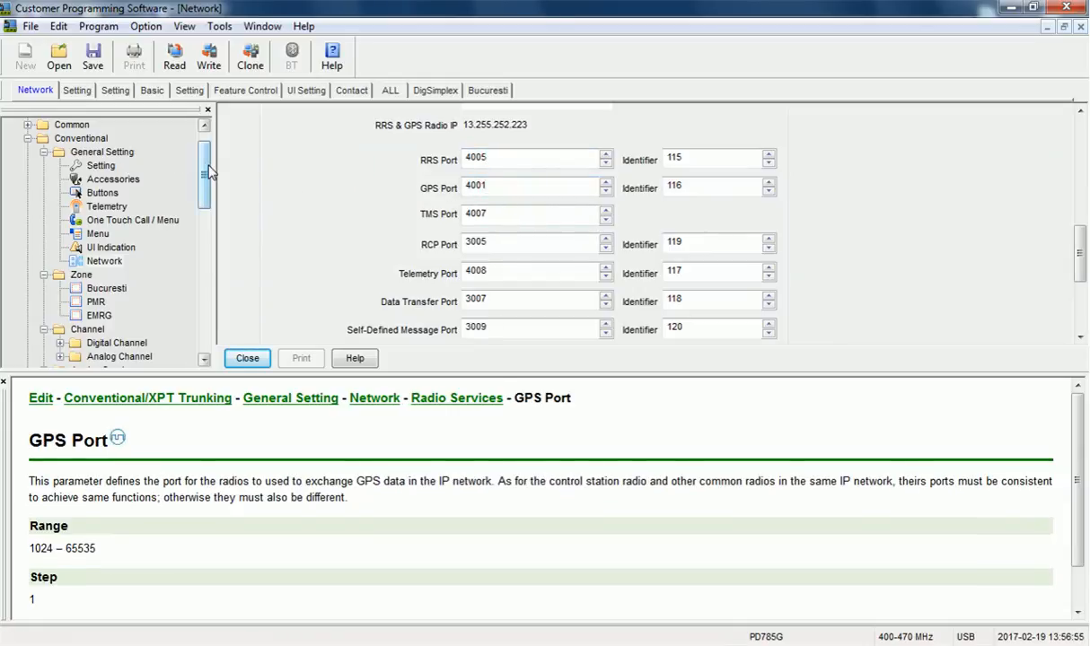
# In Digital Common Basic, set Data Bearer Service to Compressed IP after briefly trying Hytera Defined Data
pyautogui.click(98, 329)
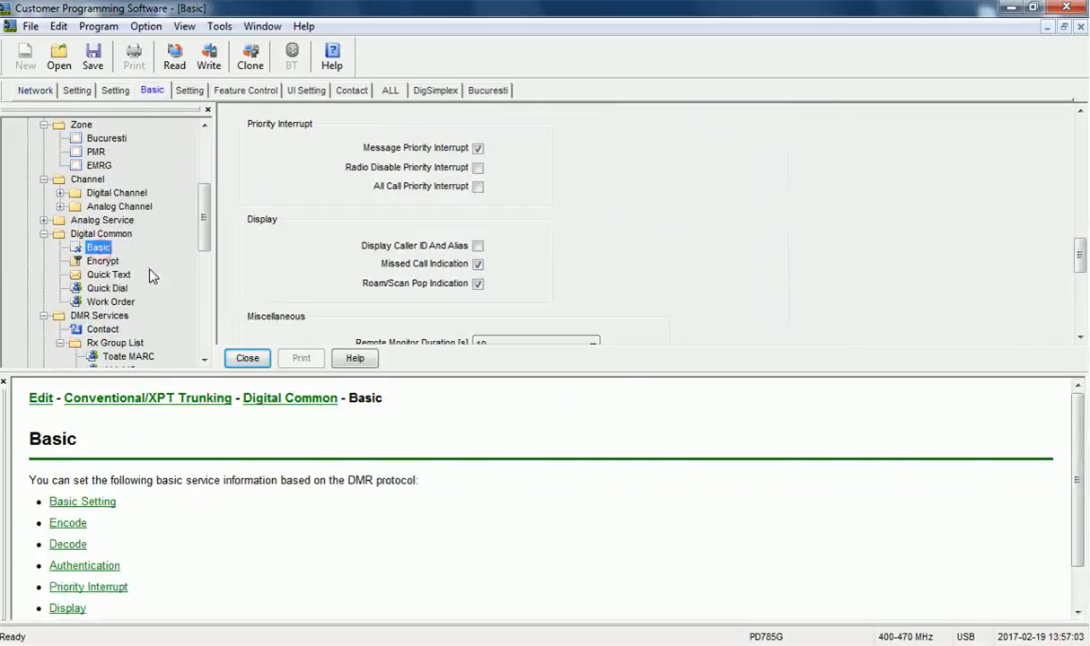
pyautogui.scroll(-3)
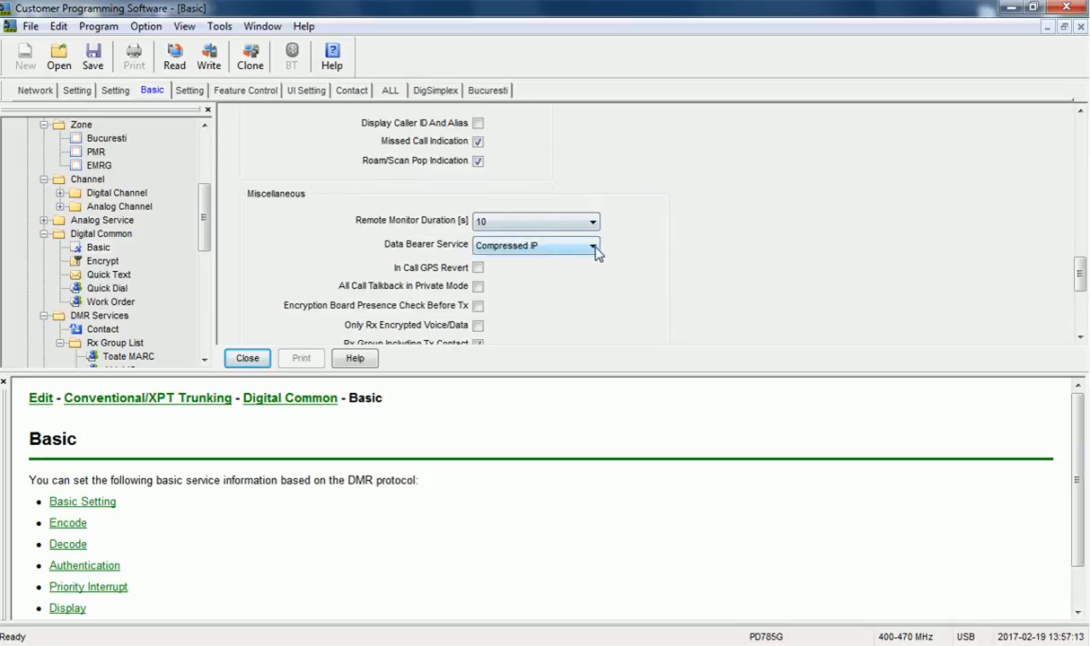
pyautogui.click(593, 245)
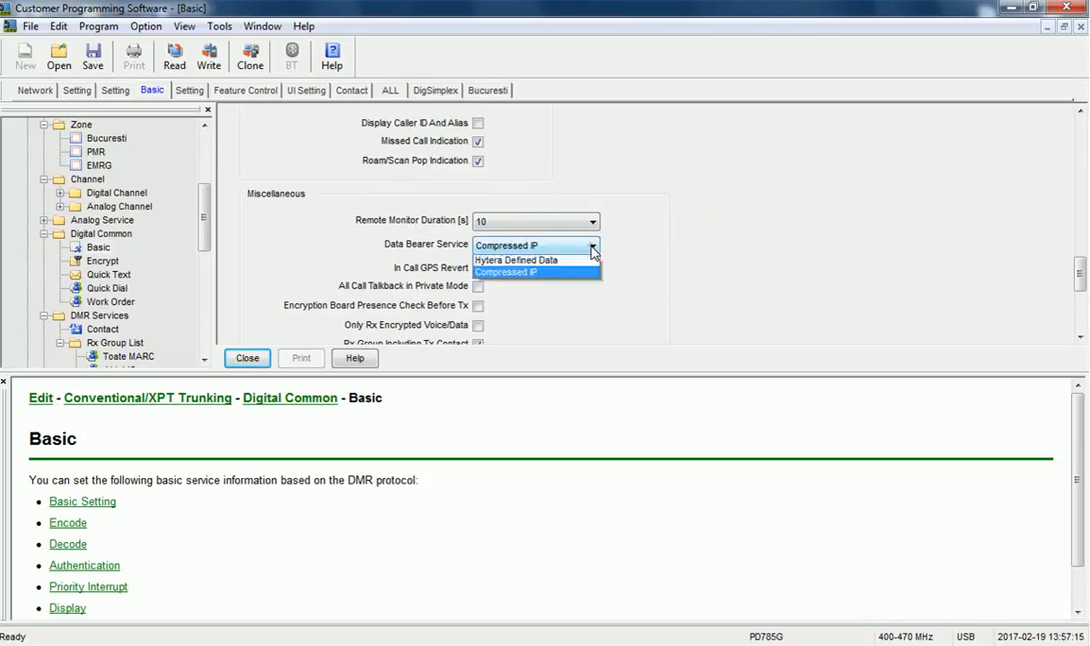
pyautogui.click(516, 259)
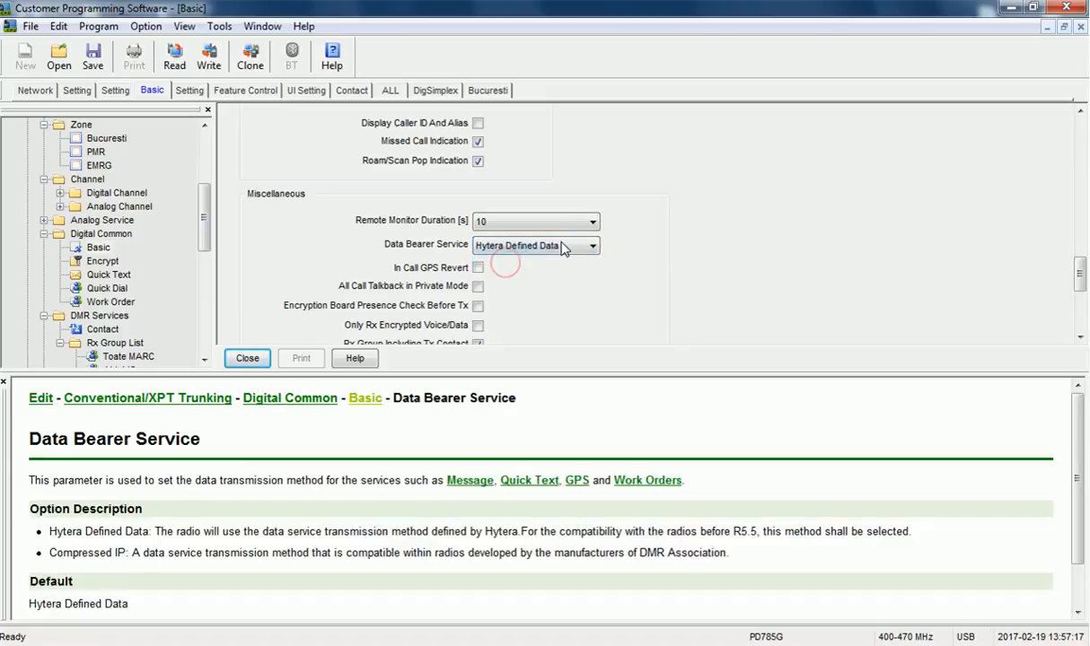
pyautogui.click(591, 246)
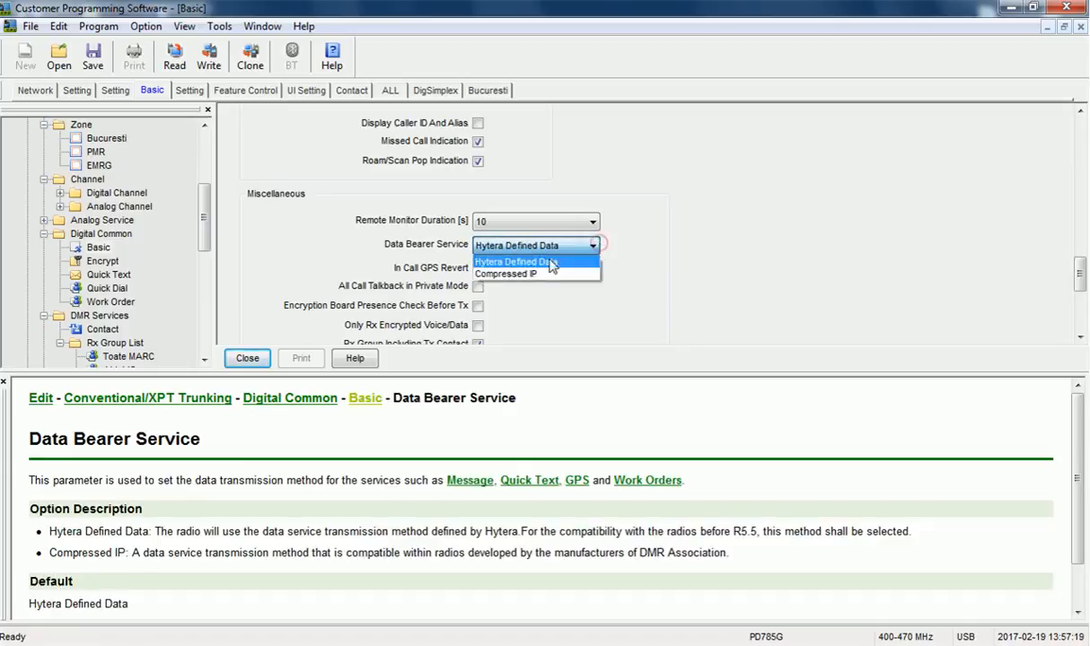
pyautogui.click(505, 274)
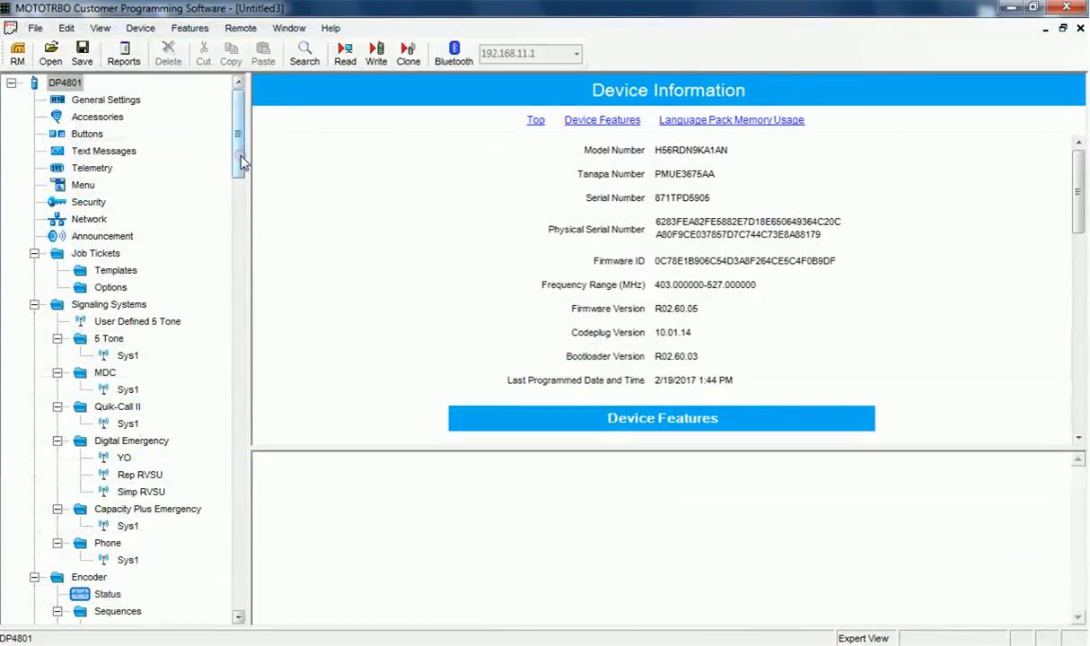
# Scroll the DP4801 codeplug tree down past the SIMPLEX zone to Bucuresti
pyautogui.scroll(-3)
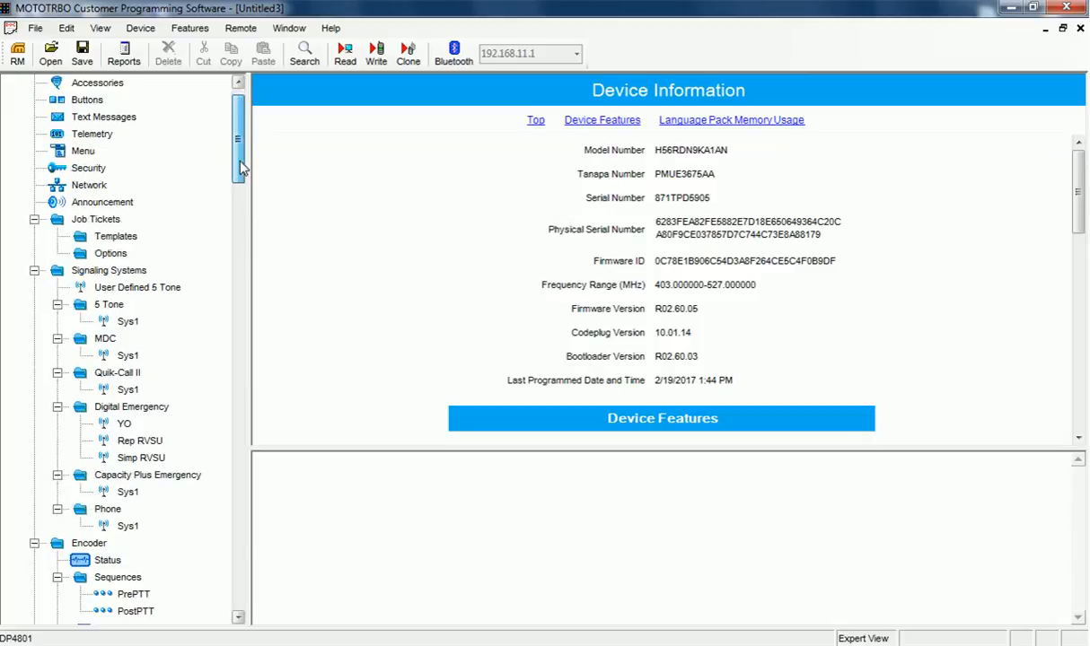
pyautogui.scroll(-3)
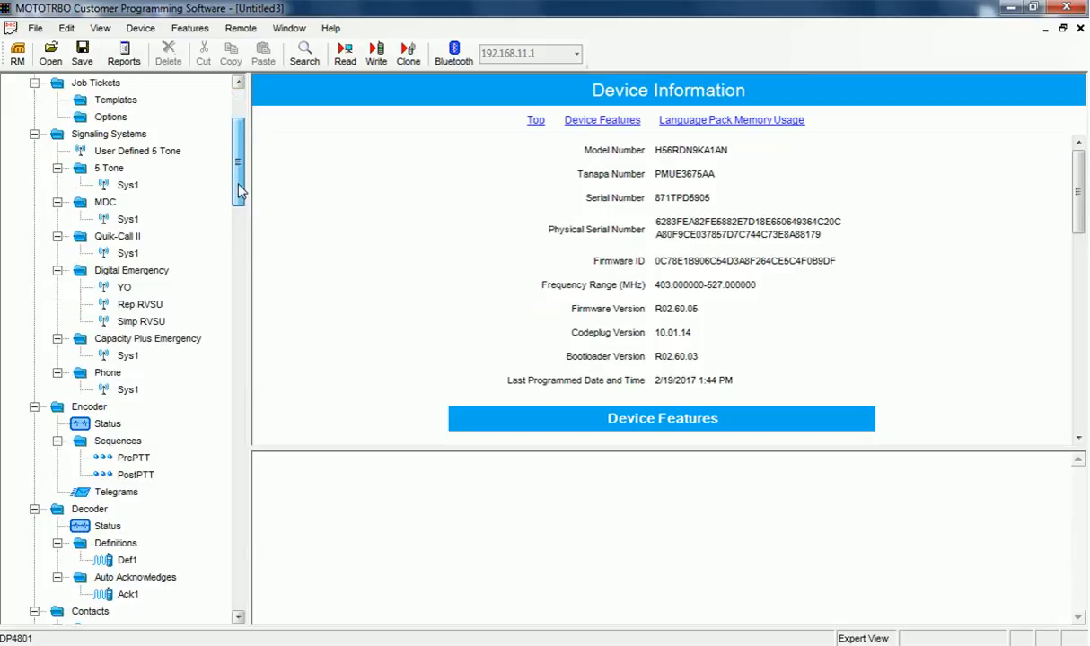
pyautogui.scroll(-3)
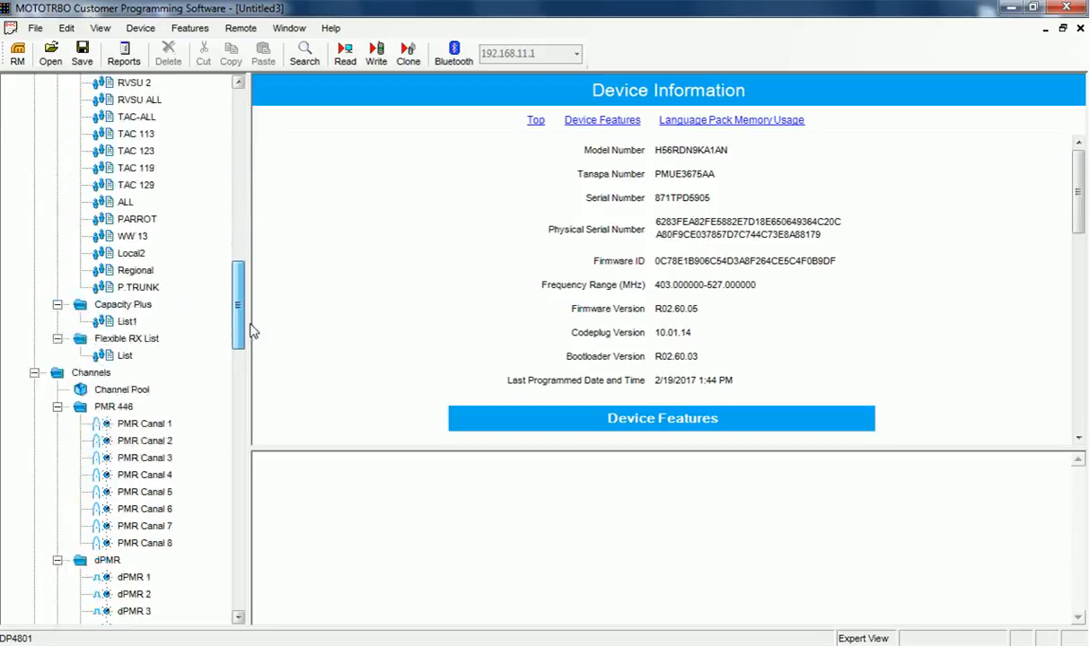
pyautogui.scroll(-3)
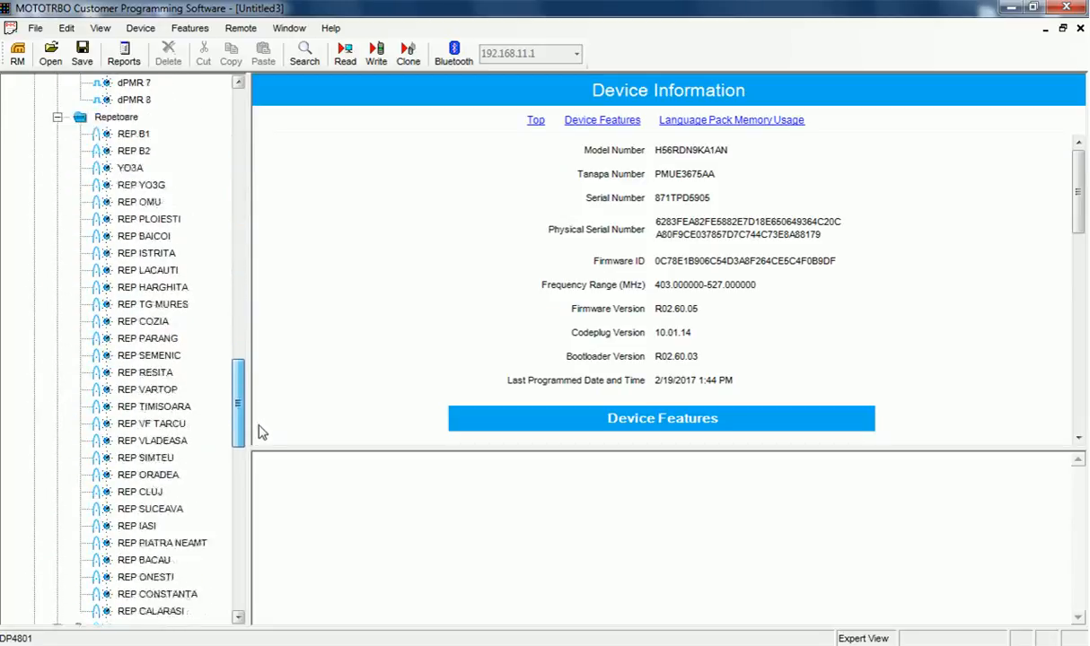
pyautogui.scroll(-3)
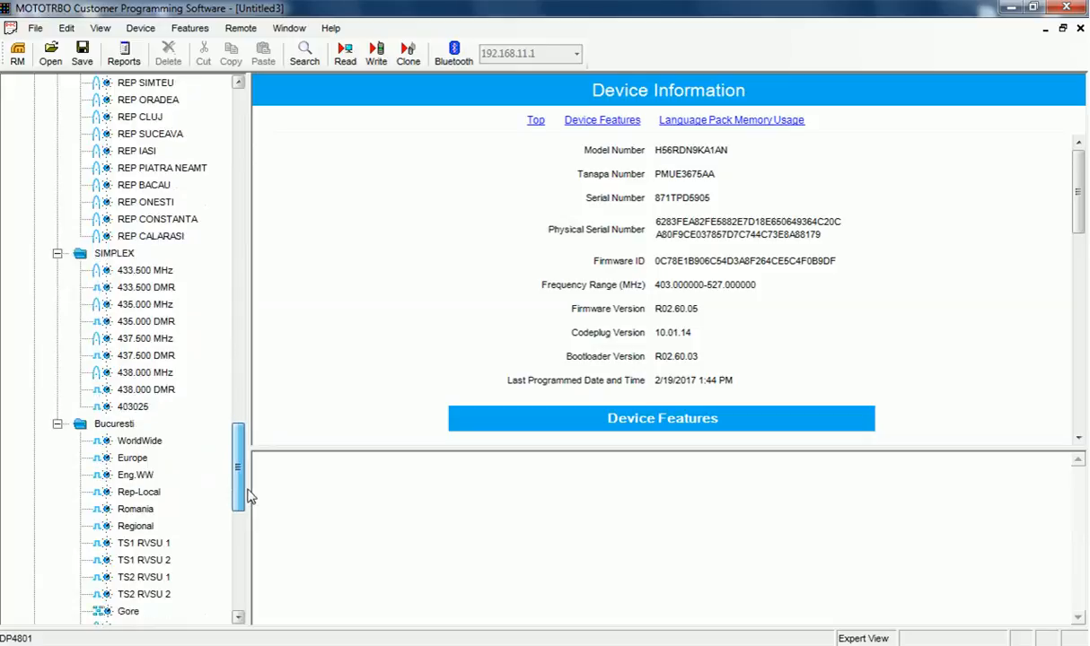
pyautogui.scroll(-3)
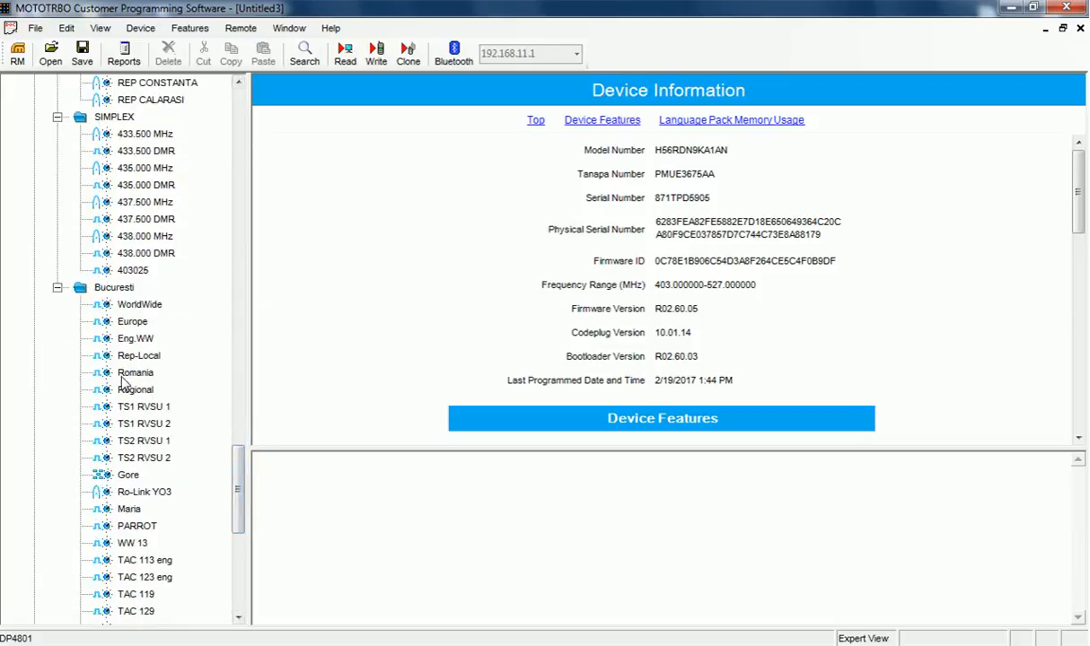
# On the DP4801 Romania channel, choose DMR Standard for Compressed UDP Data Header and Text Message Type
pyautogui.click(135, 372)
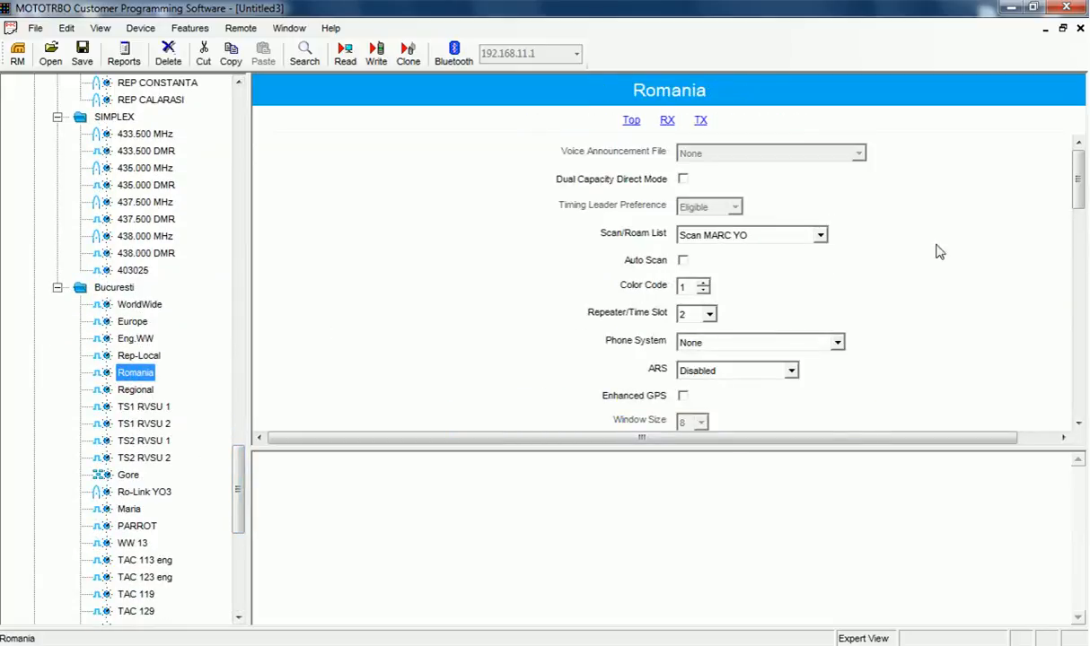
pyautogui.scroll(-3)
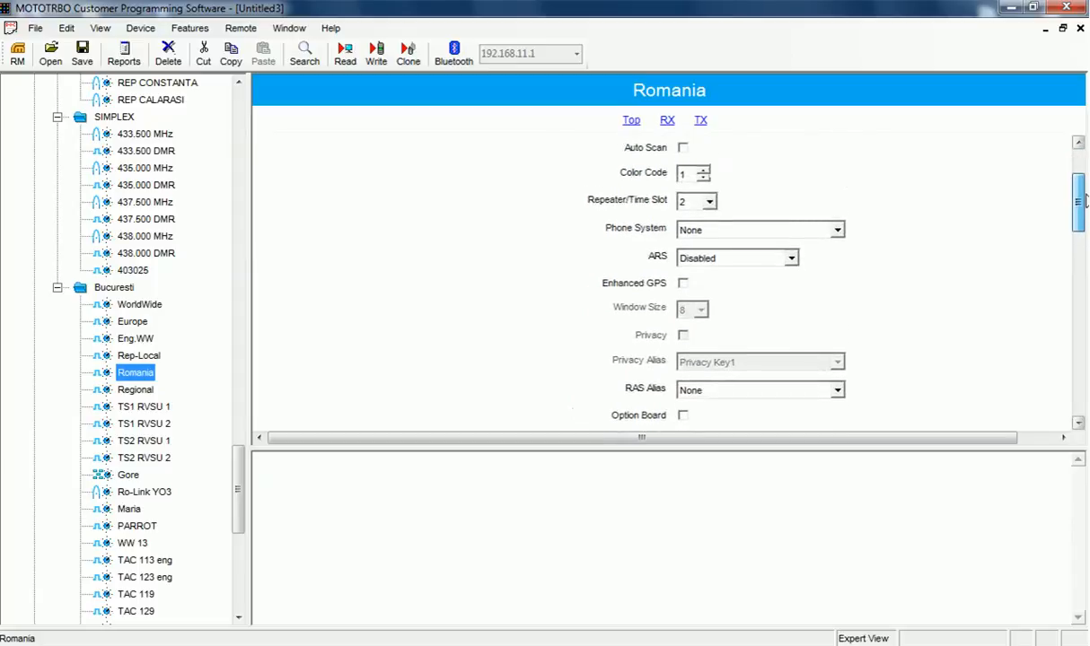
pyautogui.scroll(-3)
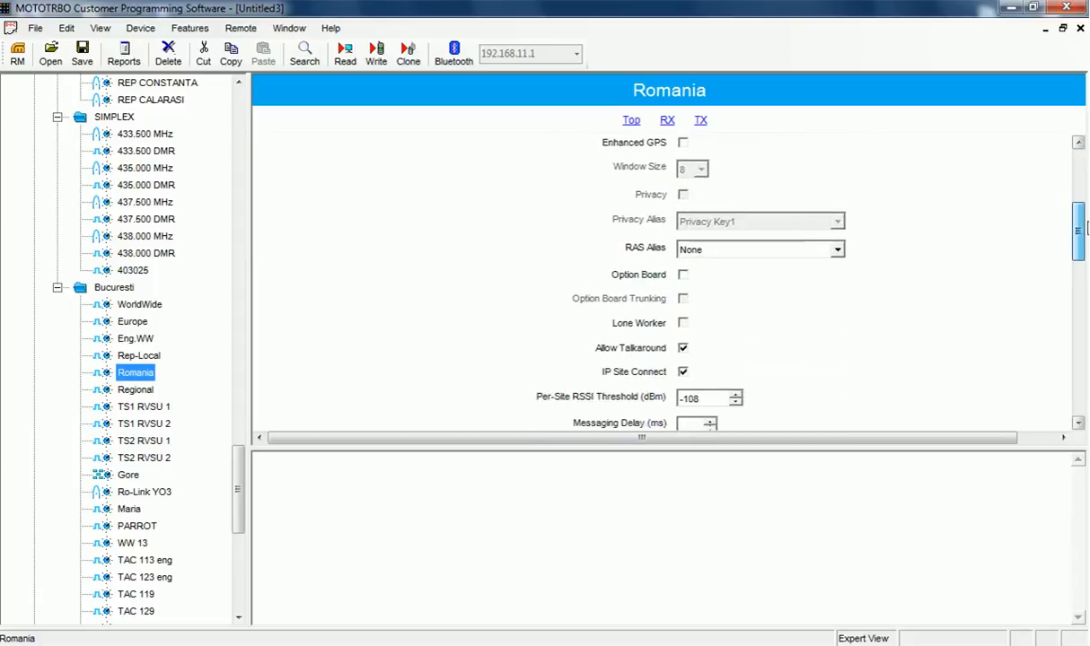
pyautogui.scroll(-3)
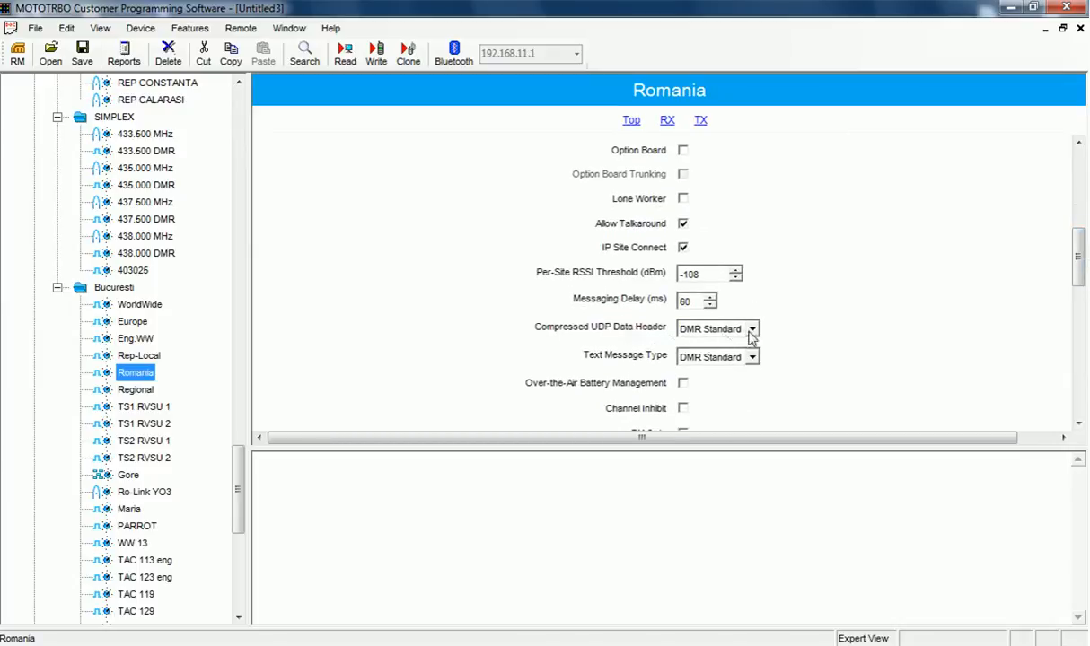
pyautogui.click(713, 327)
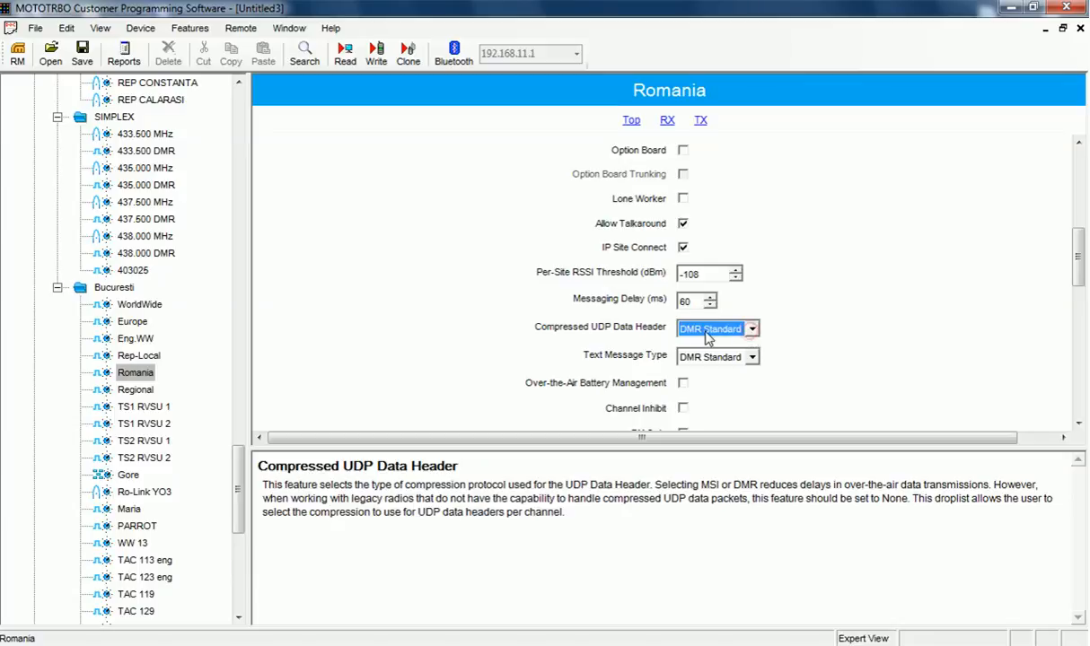
pyautogui.moveTo(656, 361)
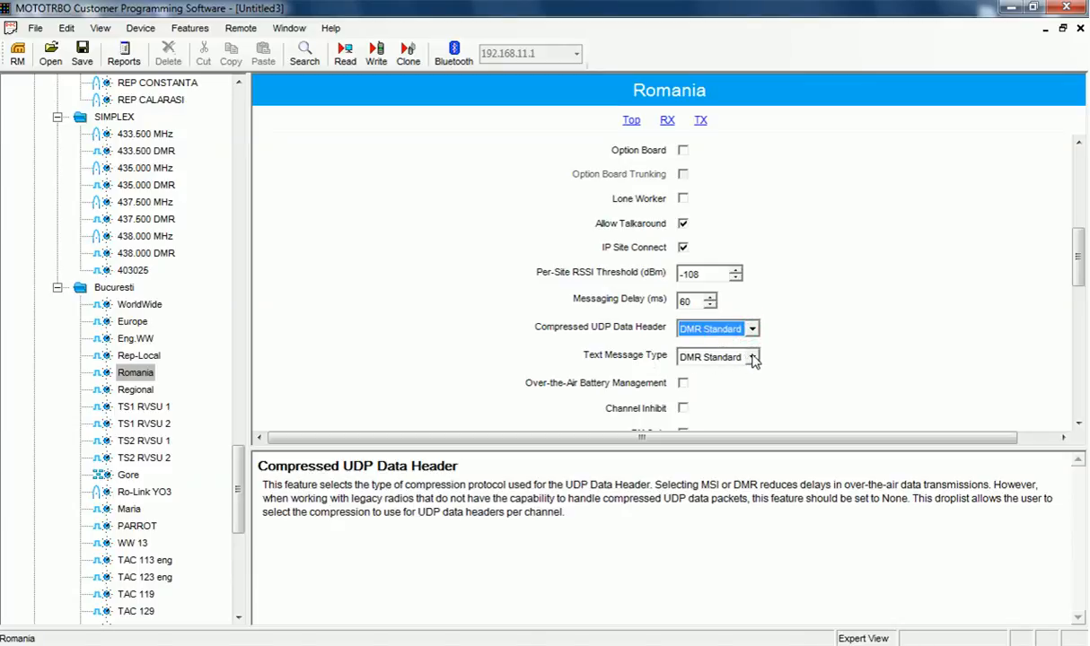
pyautogui.click(755, 357)
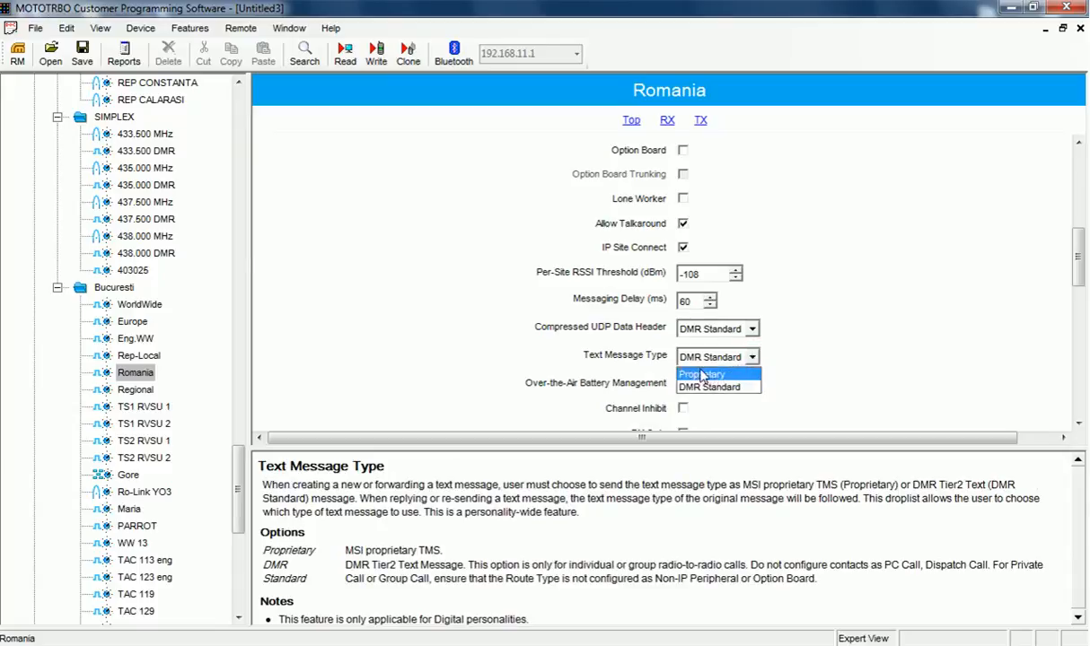
pyautogui.moveTo(709, 387)
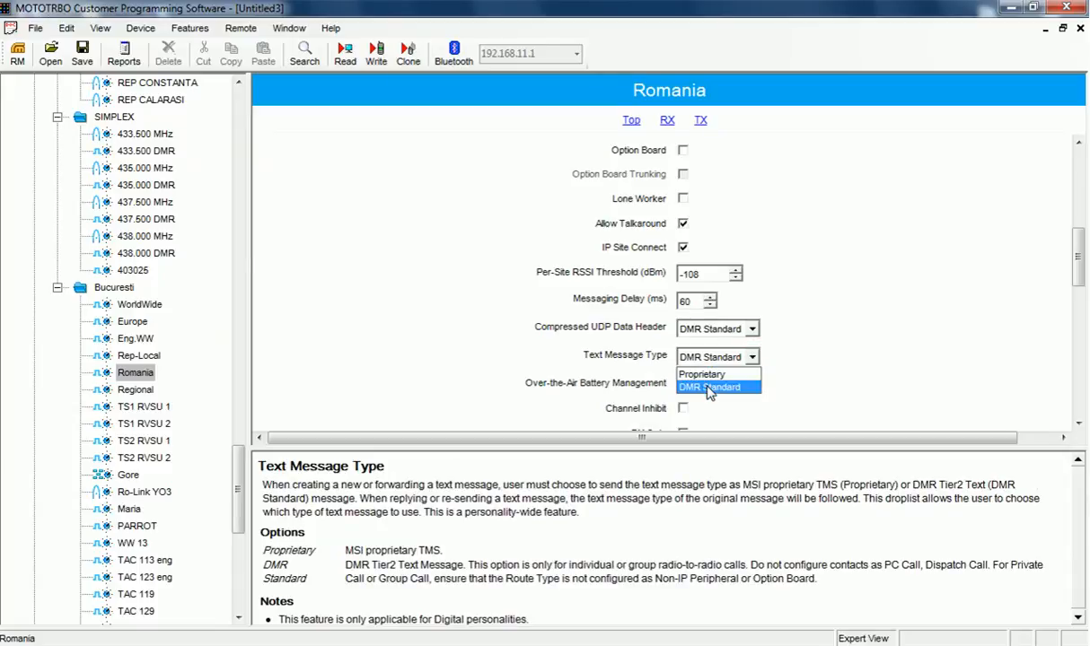
pyautogui.click(709, 387)
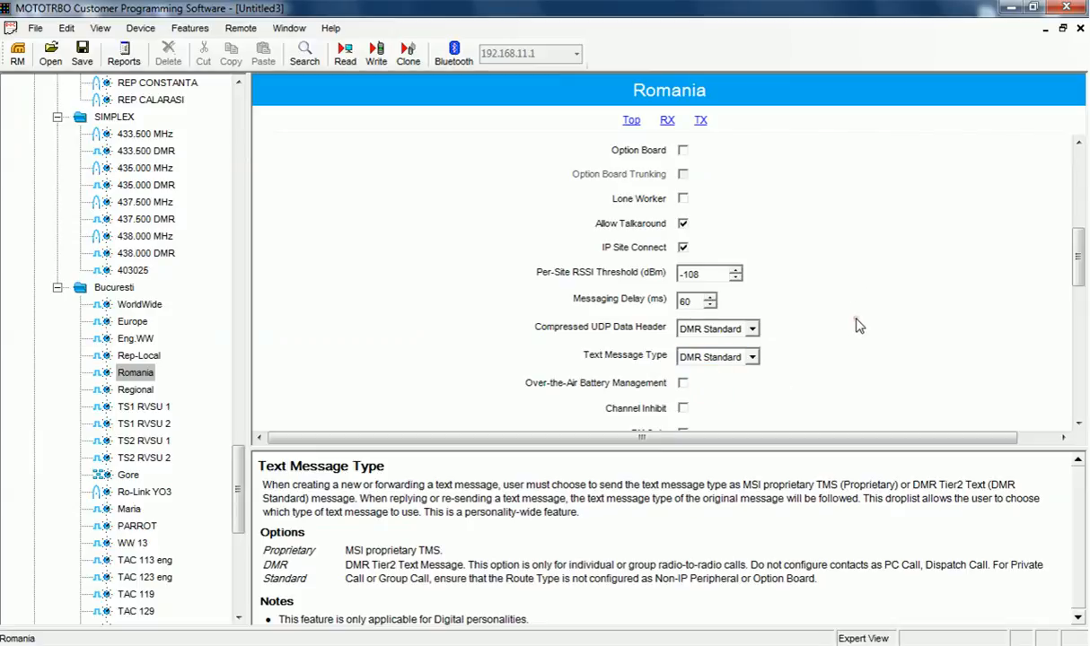
pyautogui.click(667, 119)
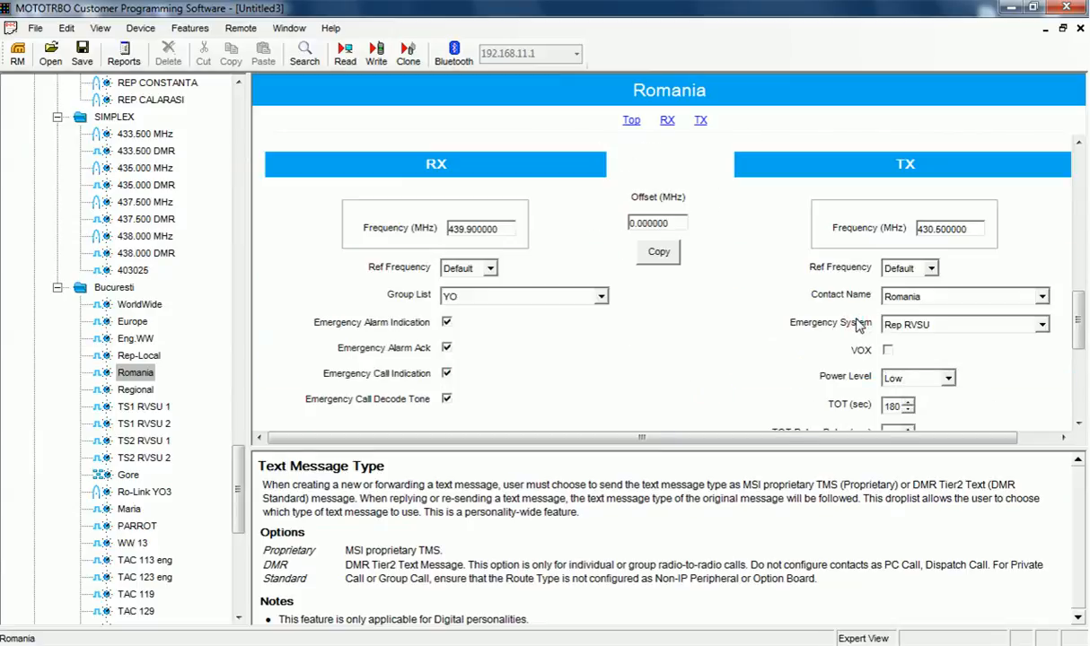
pyautogui.scroll(-3)
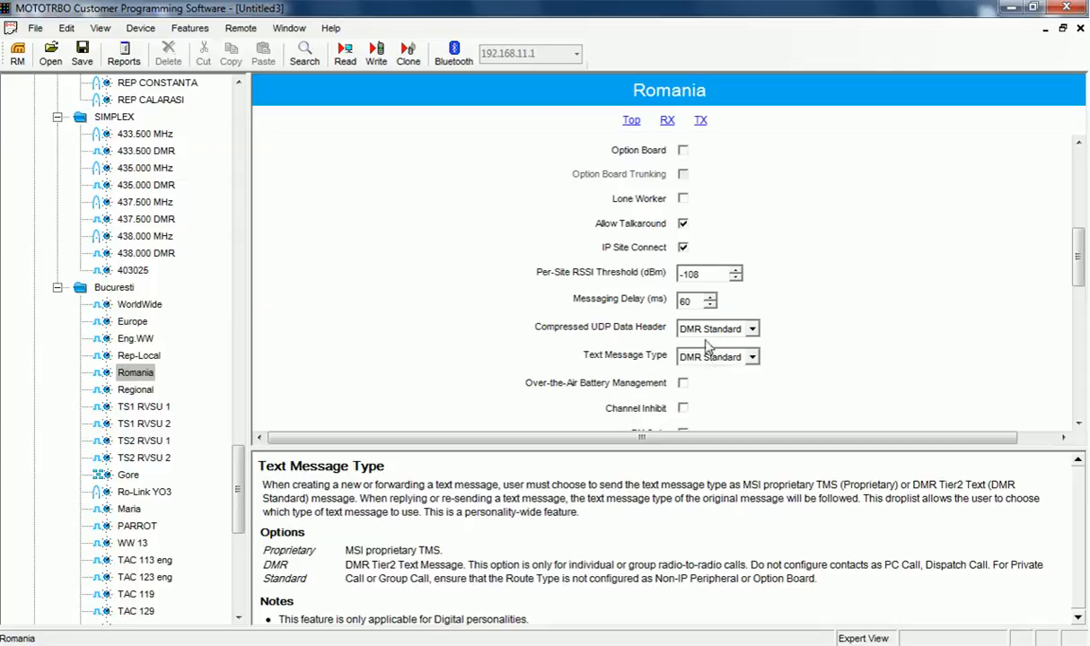
pyautogui.moveTo(843, 294)
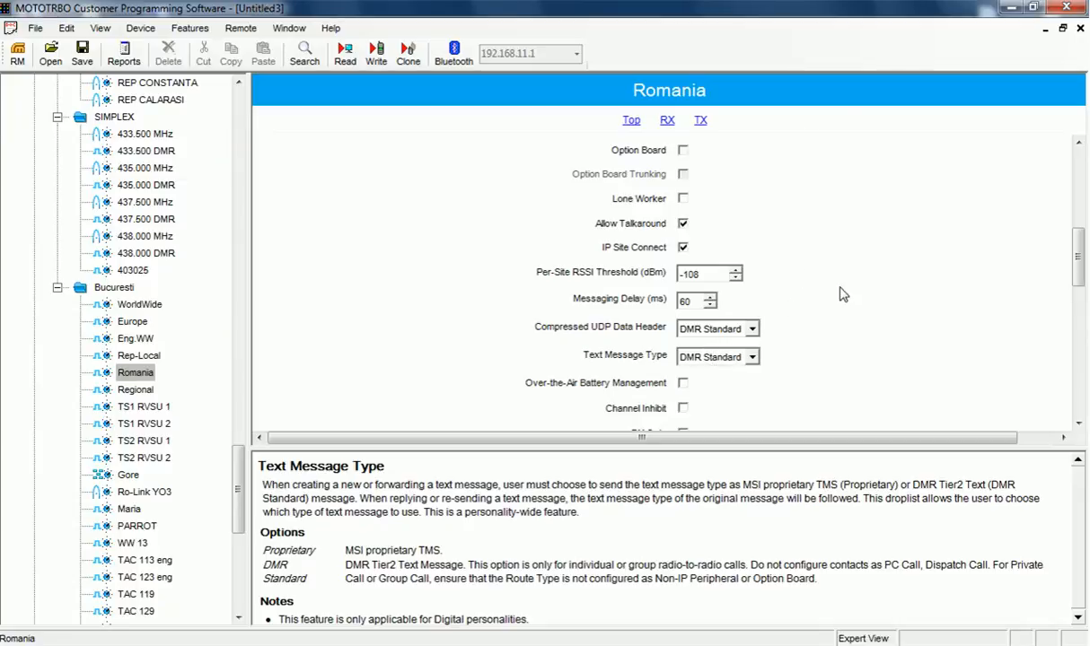
pyautogui.moveTo(848, 200)
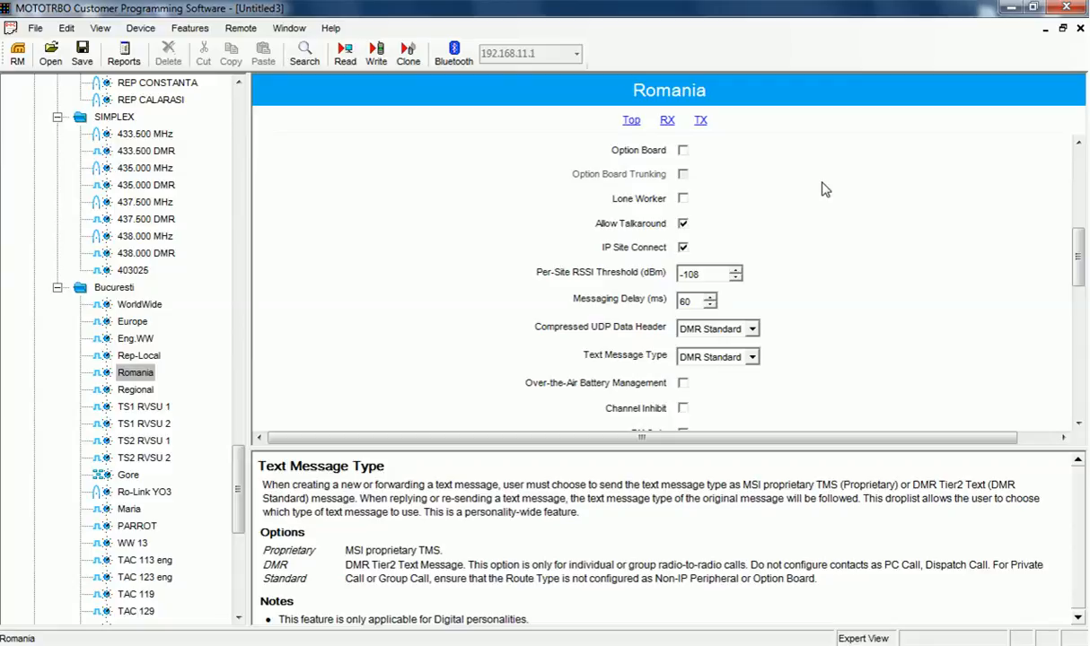
pyautogui.moveTo(454, 187)
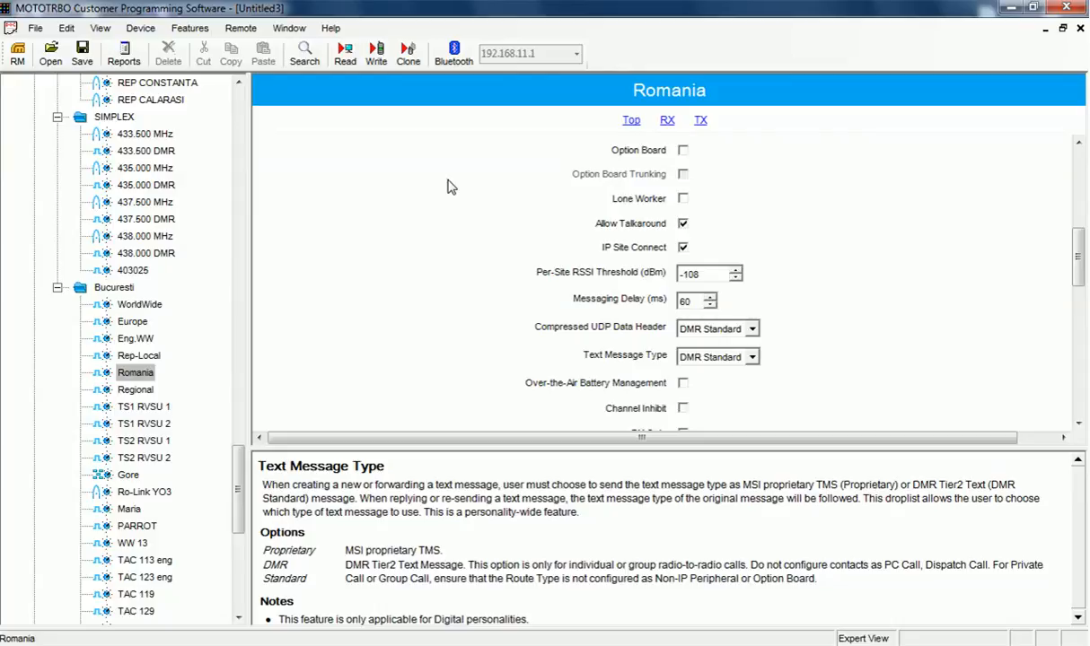
pyautogui.moveTo(949, 74)
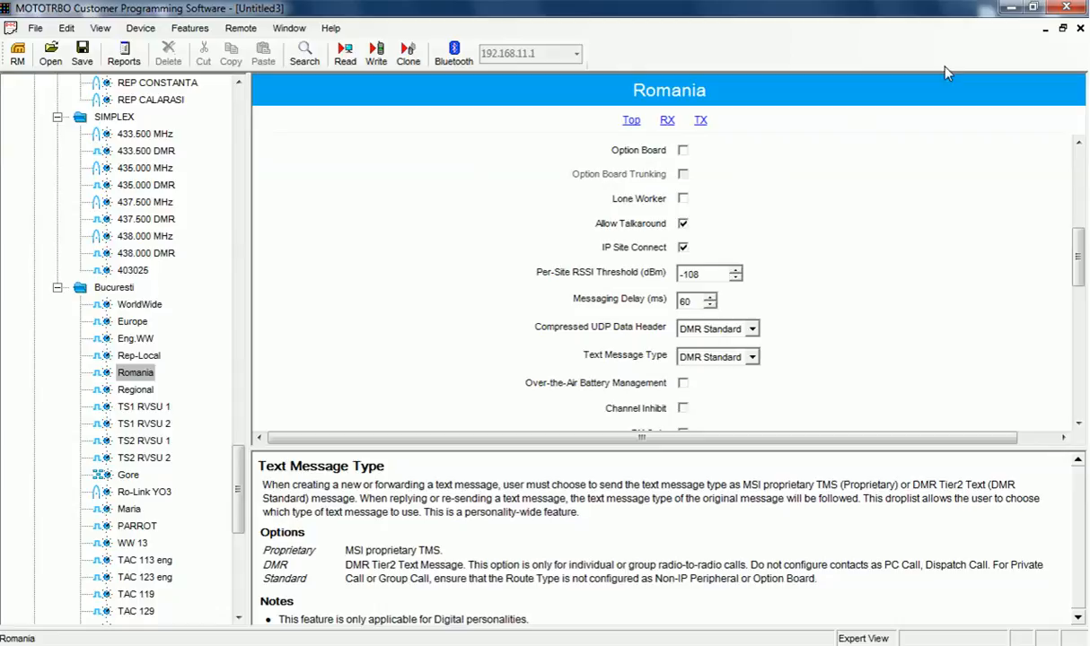